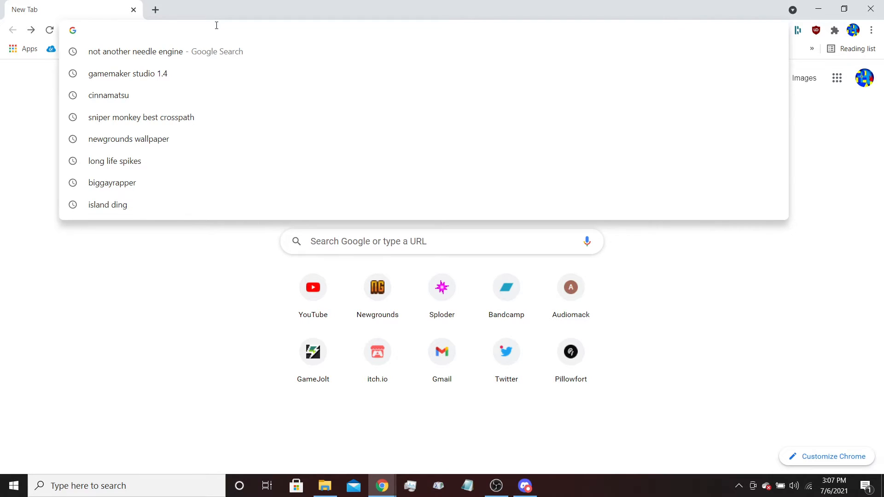
Step: Search Google for 'gamemaker studio 1.4', then run a 'yuuutu' engine search from the address bar
{"action": "left_click", "coordinate": [128, 73]}
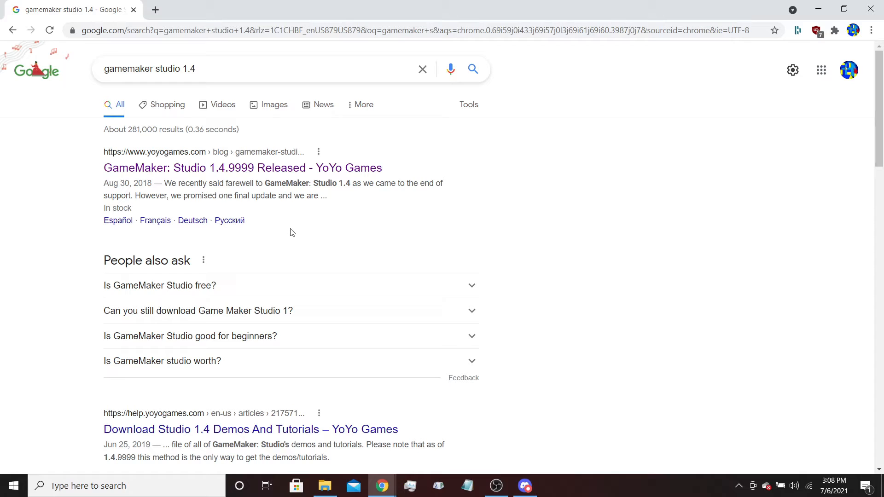
{"action": "mouse_move", "coordinate": [303, 271]}
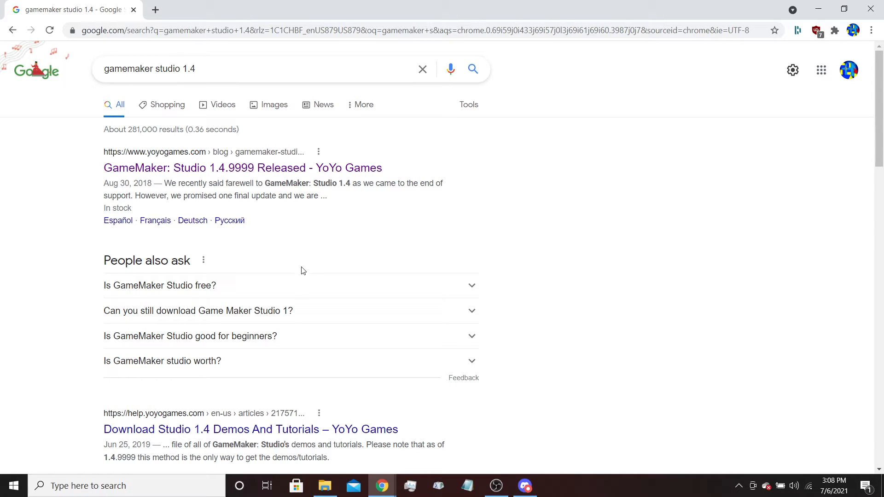
{"action": "mouse_move", "coordinate": [302, 261]}
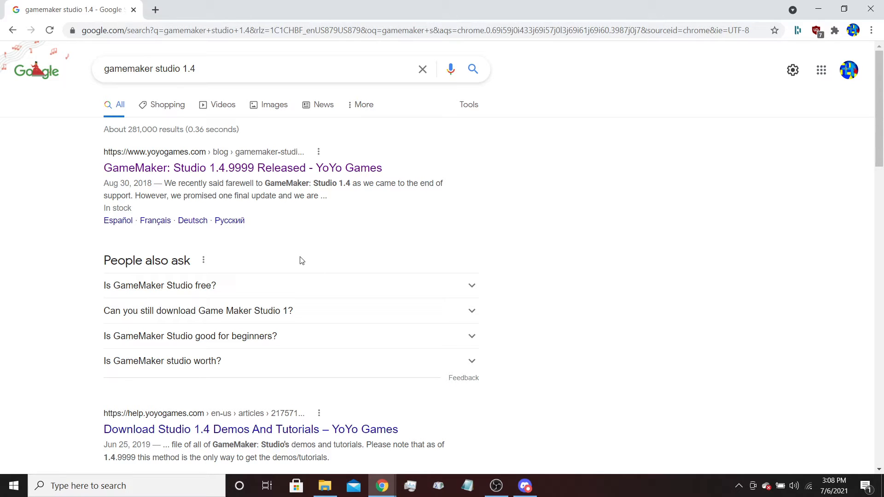
{"action": "mouse_move", "coordinate": [269, 140]}
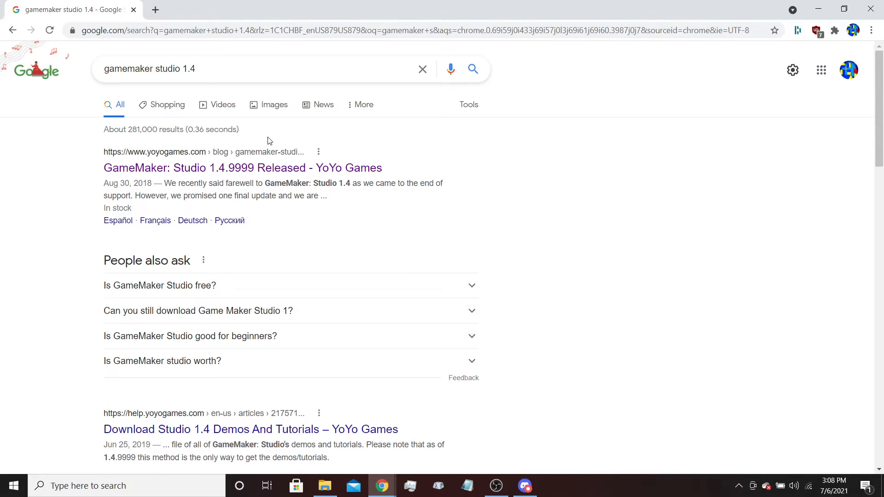
{"action": "mouse_move", "coordinate": [157, 31]}
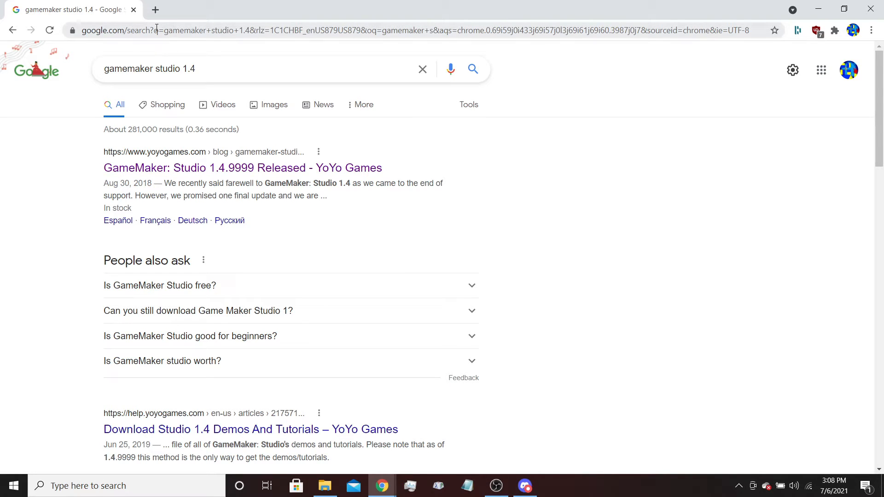
{"action": "left_click", "coordinate": [395, 30]}
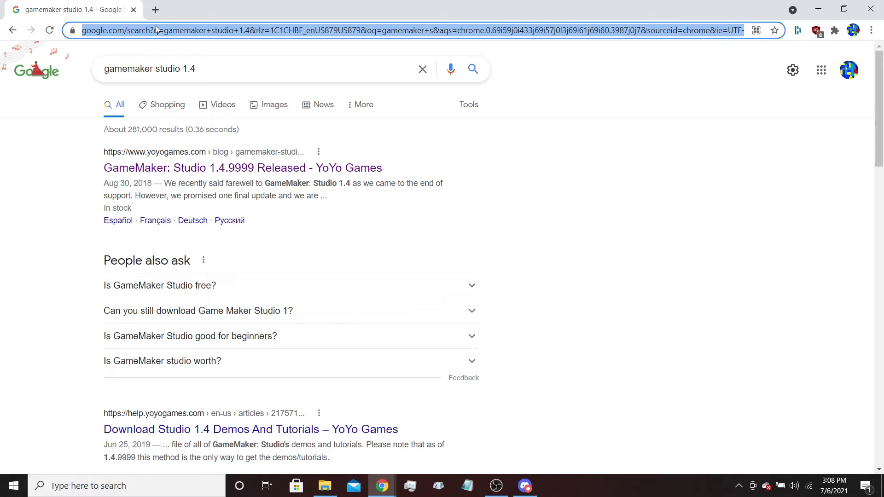
{"action": "type", "text": "yuu"}
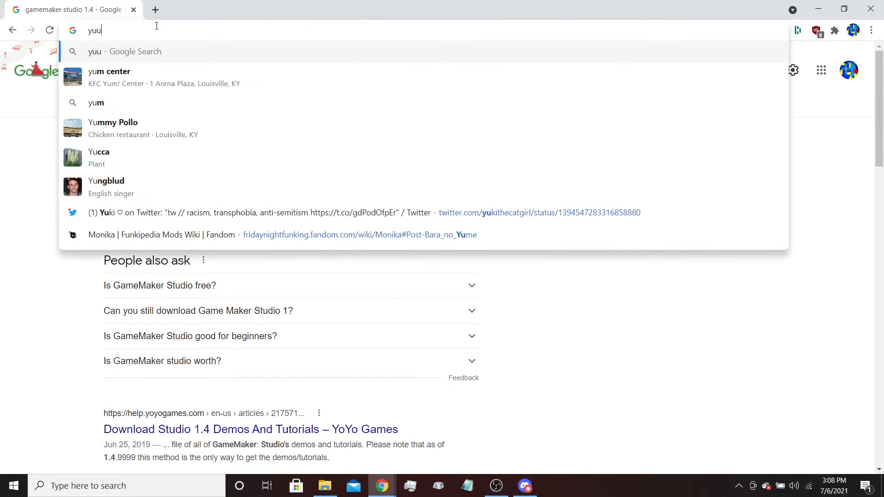
{"action": "type", "text": "uutu;s"}
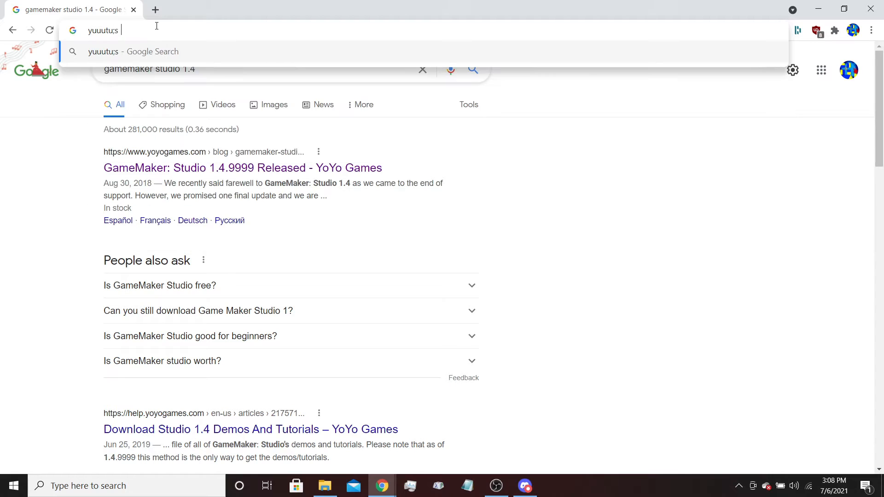
{"action": "key", "text": "Return"}
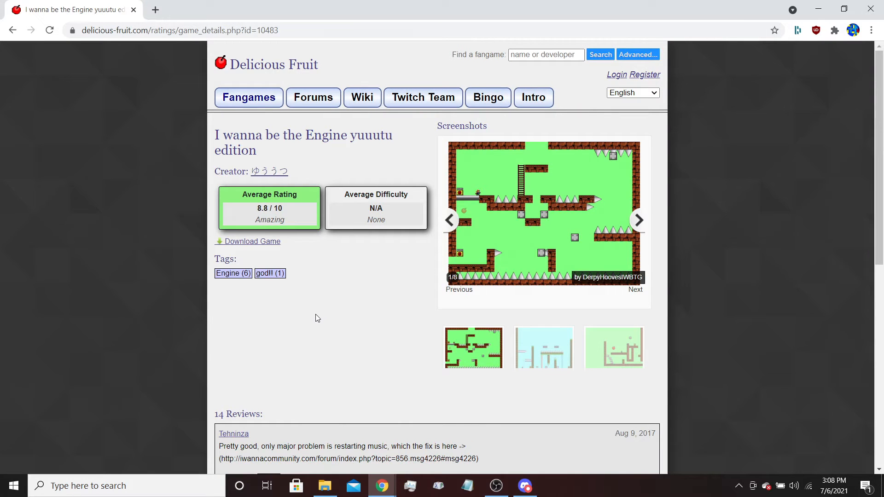
Step: Flip through all eight yuuutu edition screenshots, then return to the 'yuuutu engine' Google results
{"action": "left_click", "coordinate": [638, 220]}
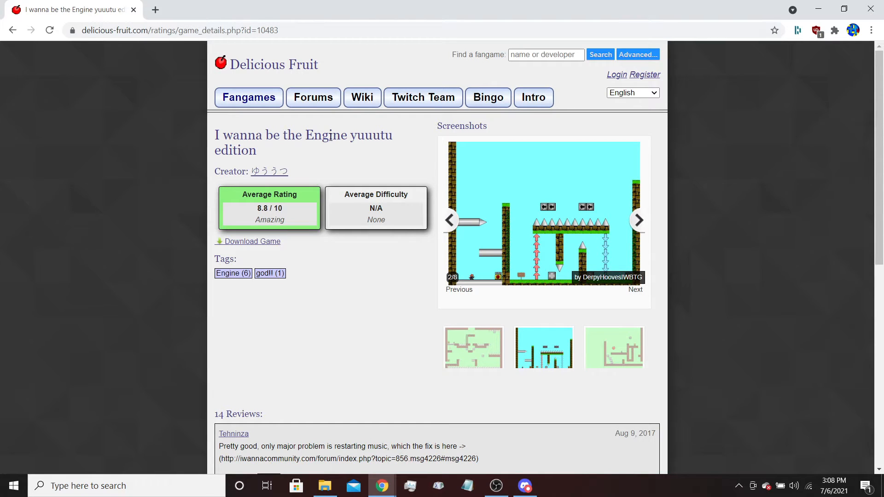
{"action": "left_click", "coordinate": [638, 221]}
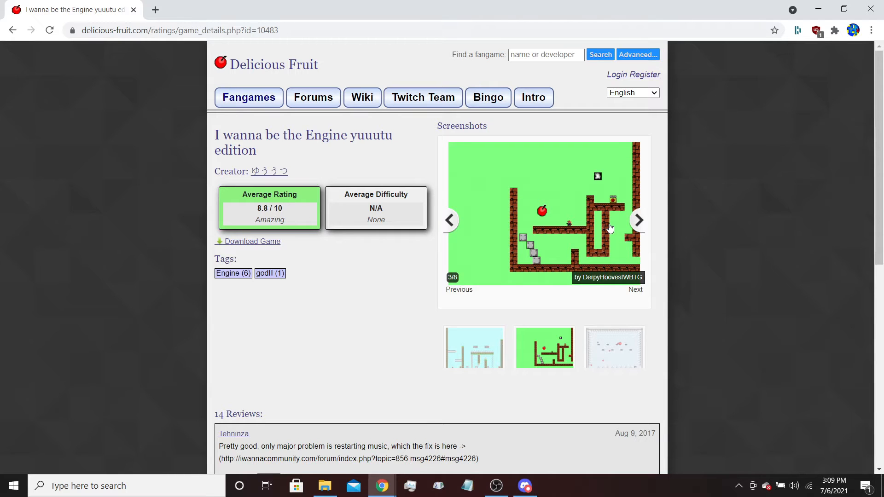
{"action": "left_click", "coordinate": [638, 220]}
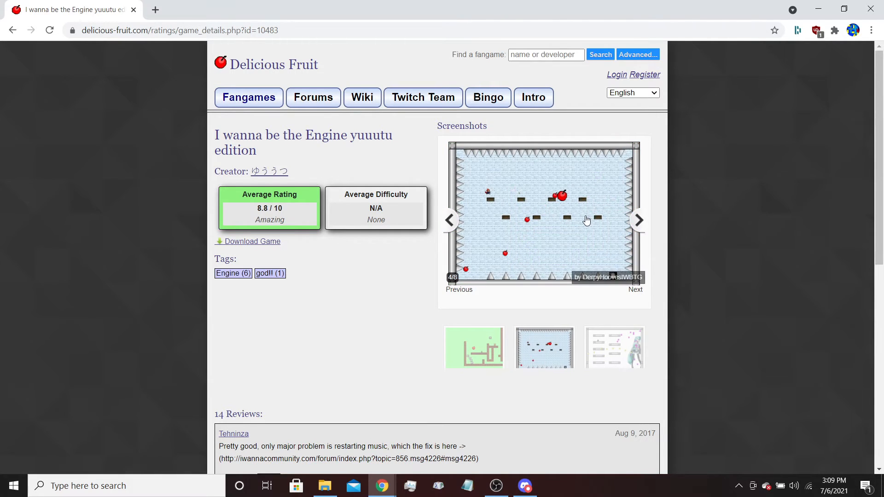
{"action": "mouse_move", "coordinate": [541, 279]}
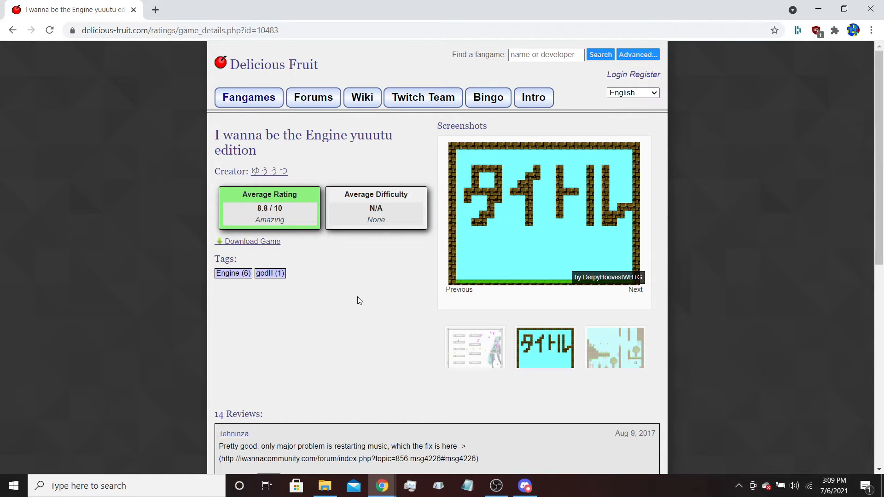
{"action": "left_click", "coordinate": [636, 289]}
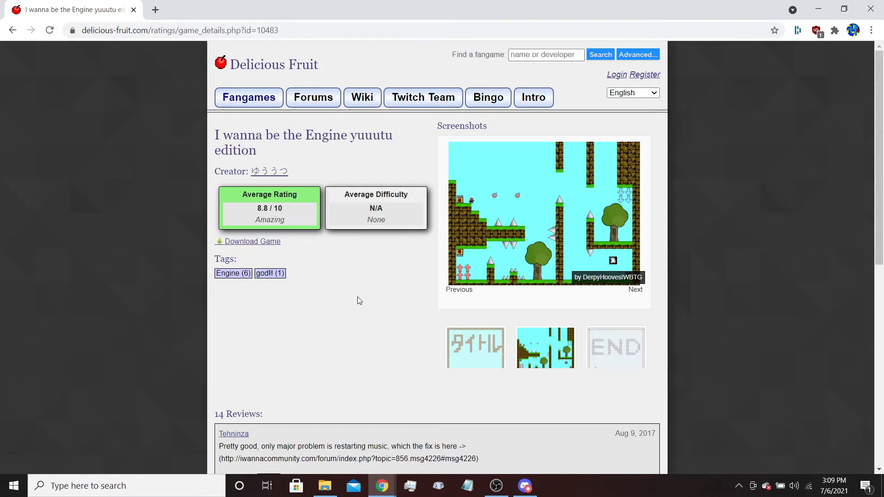
{"action": "left_click", "coordinate": [635, 290]}
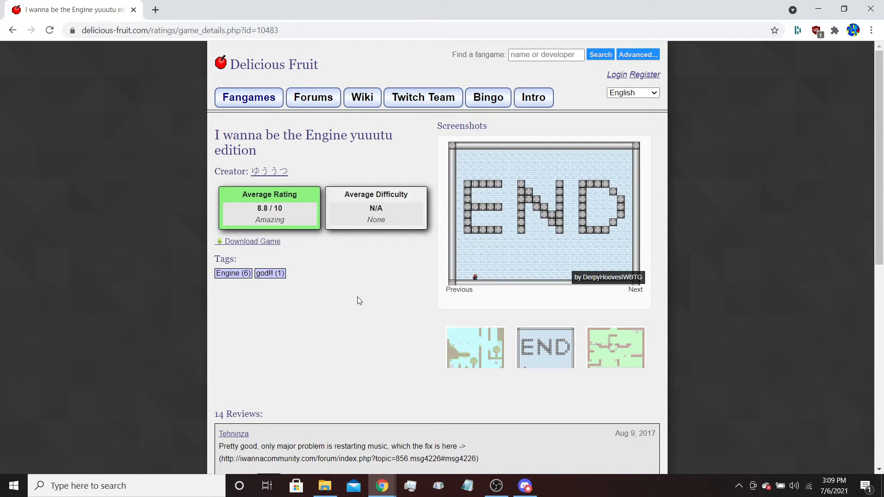
{"action": "left_click", "coordinate": [636, 289]}
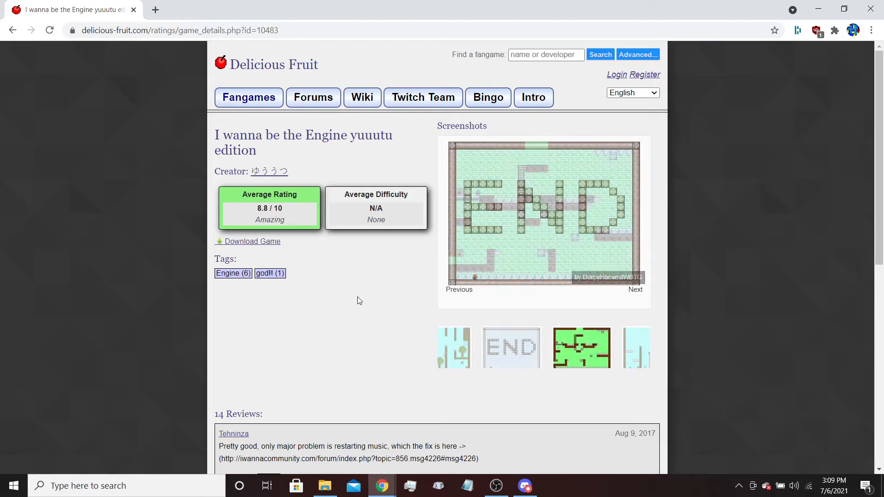
{"action": "left_click", "coordinate": [636, 289]}
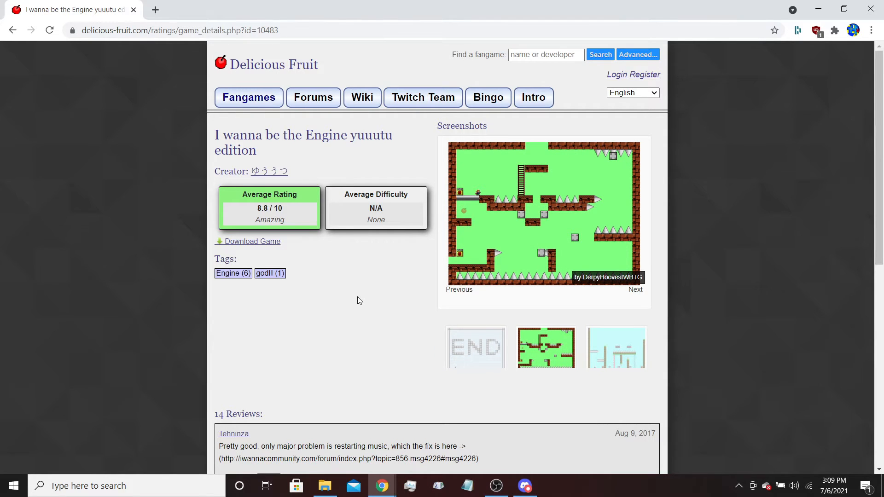
{"action": "left_click", "coordinate": [636, 289]}
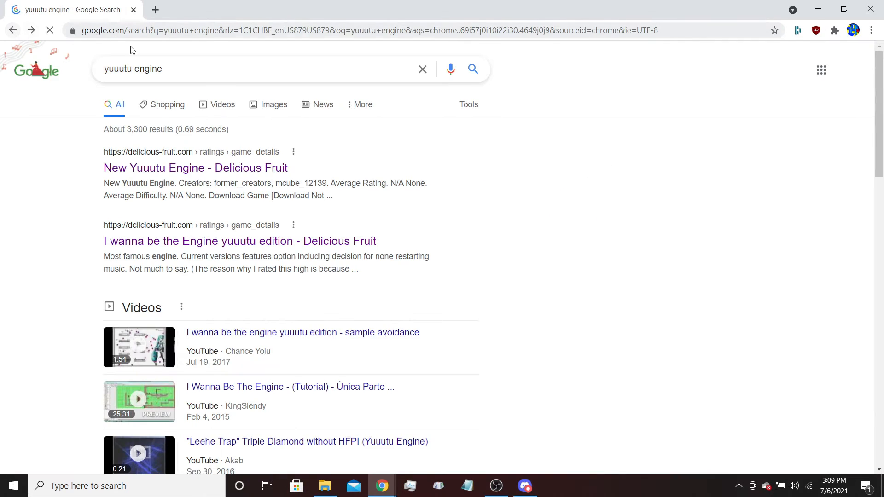
Step: Open Delicious Fruit's 'I wanna be the Studio Engine YoYoYo Edition' page, which has no screenshots
{"action": "double_click", "coordinate": [118, 69]}
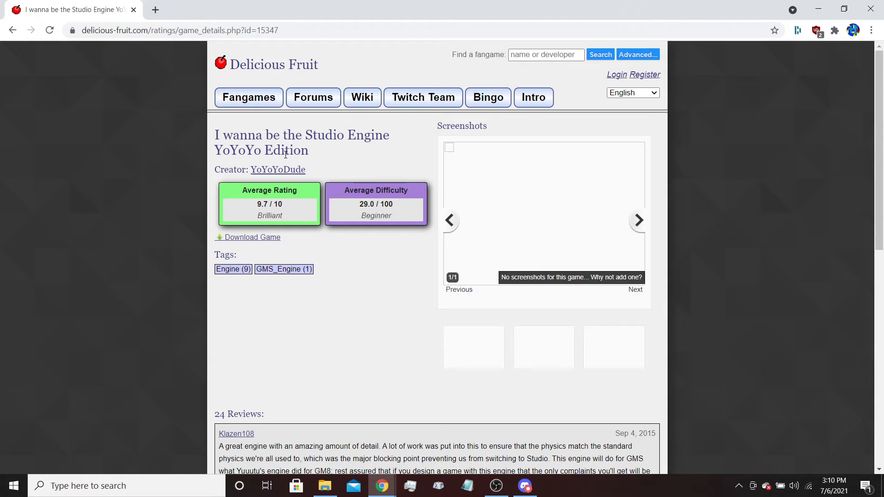
{"action": "mouse_move", "coordinate": [291, 163]}
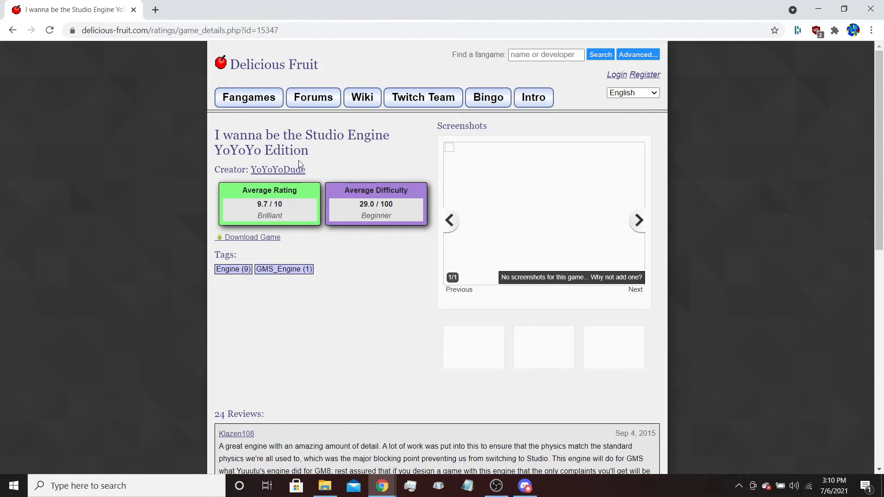
{"action": "mouse_move", "coordinate": [273, 168]}
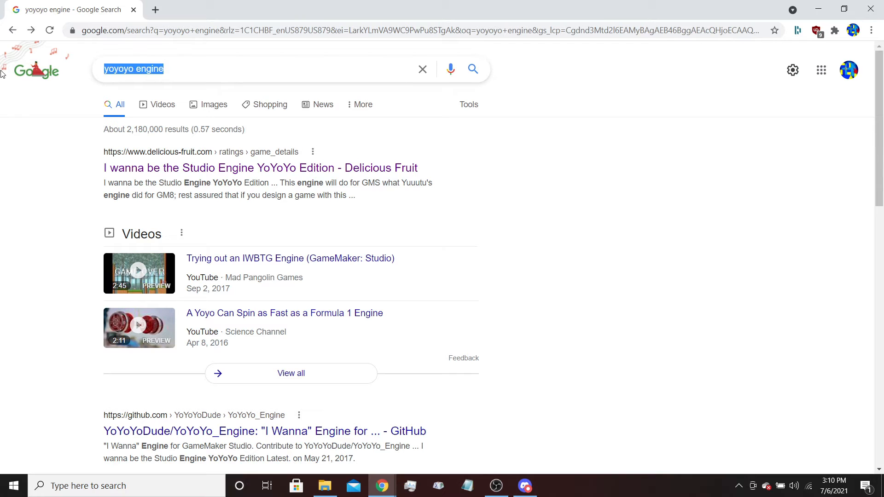
{"action": "type", "text": "not anoth"}
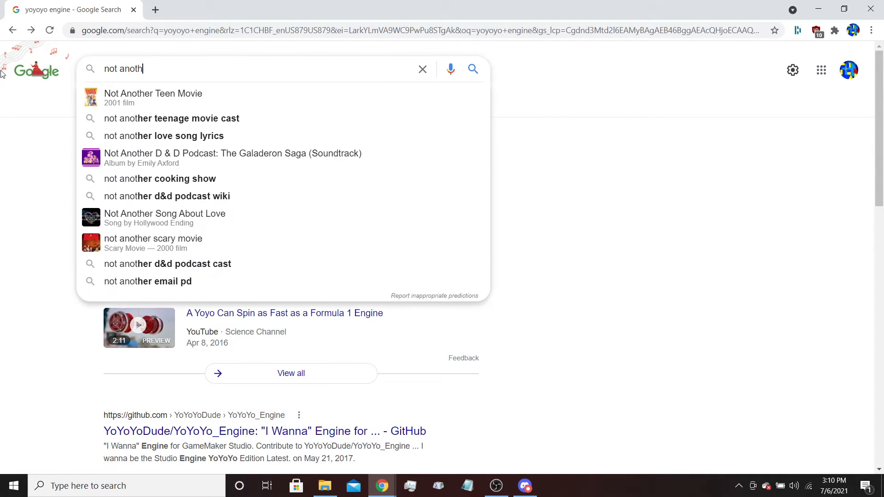
{"action": "type", "text": "er needle engine"}
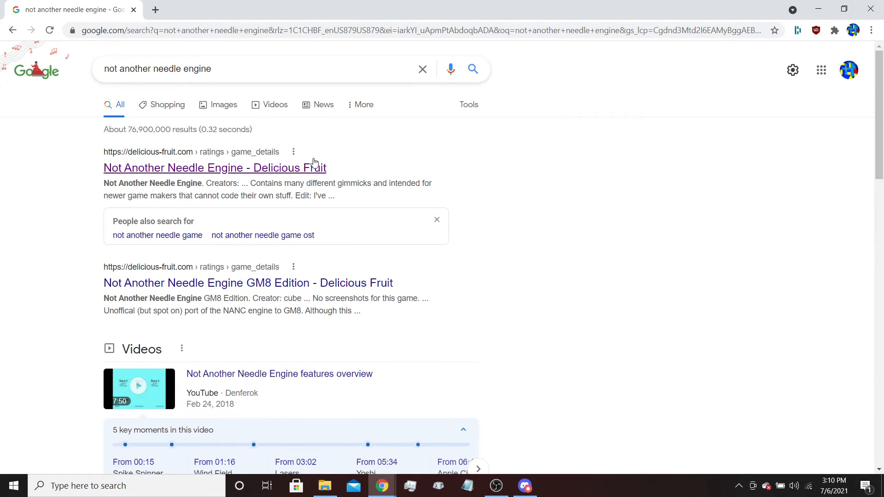
{"action": "left_click", "coordinate": [214, 167]}
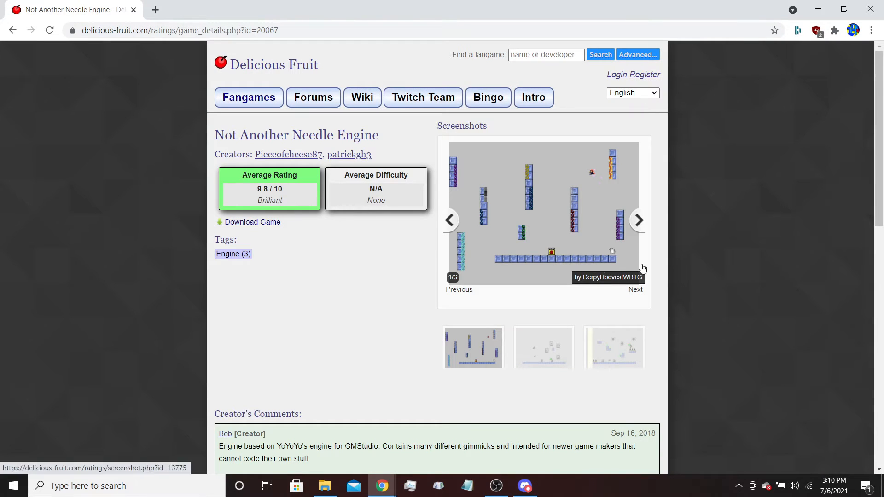
{"action": "mouse_move", "coordinate": [605, 190]}
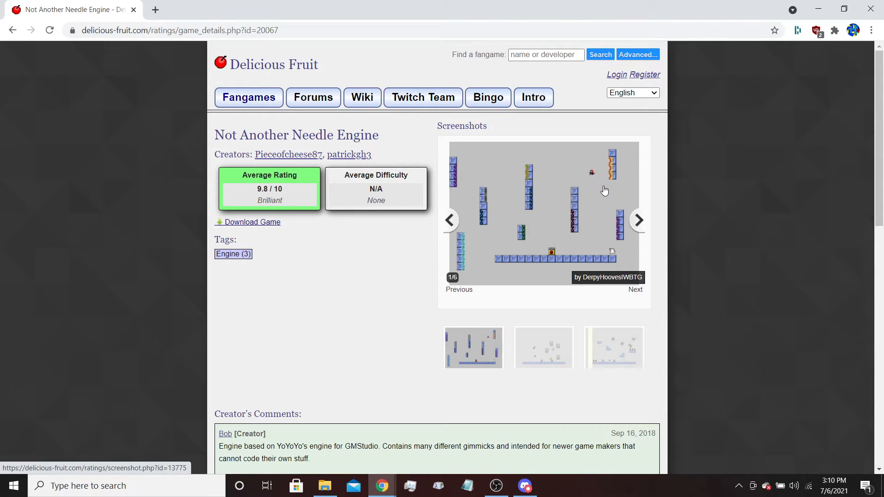
{"action": "left_click", "coordinate": [637, 220]}
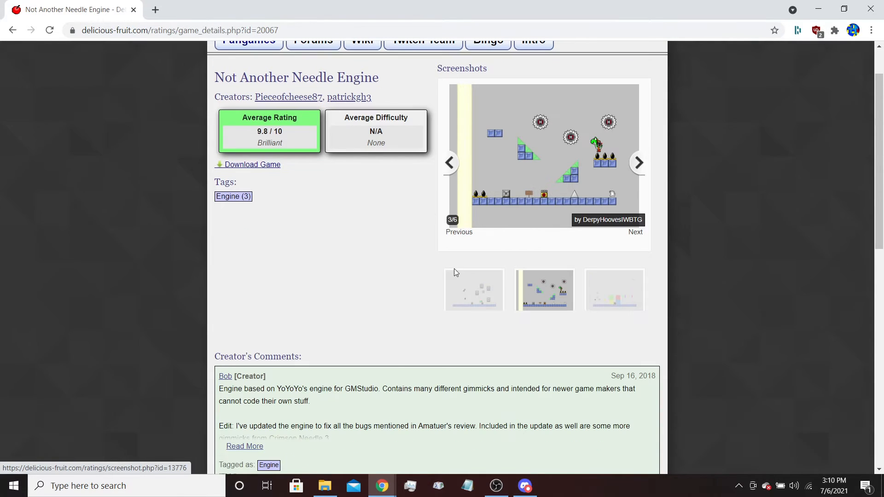
{"action": "left_click", "coordinate": [244, 446]}
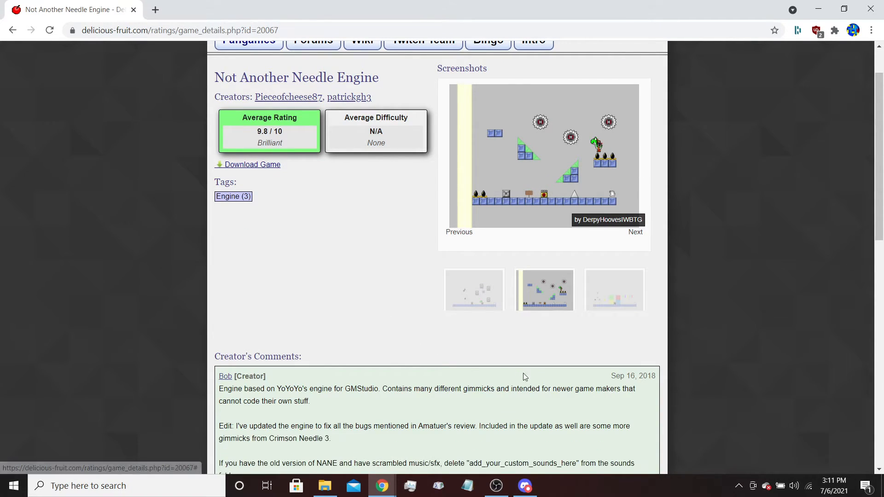
{"action": "left_click", "coordinate": [635, 232]}
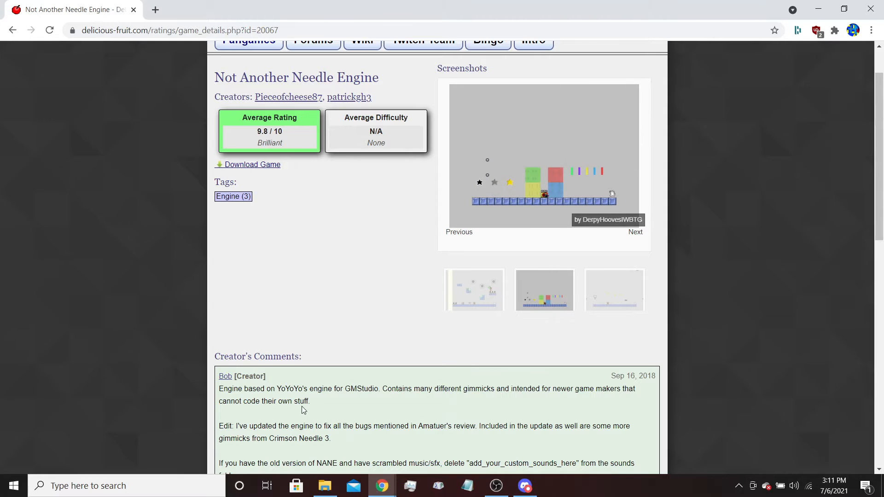
{"action": "scroll", "scroll_direction": "up", "scroll_amount": 3}
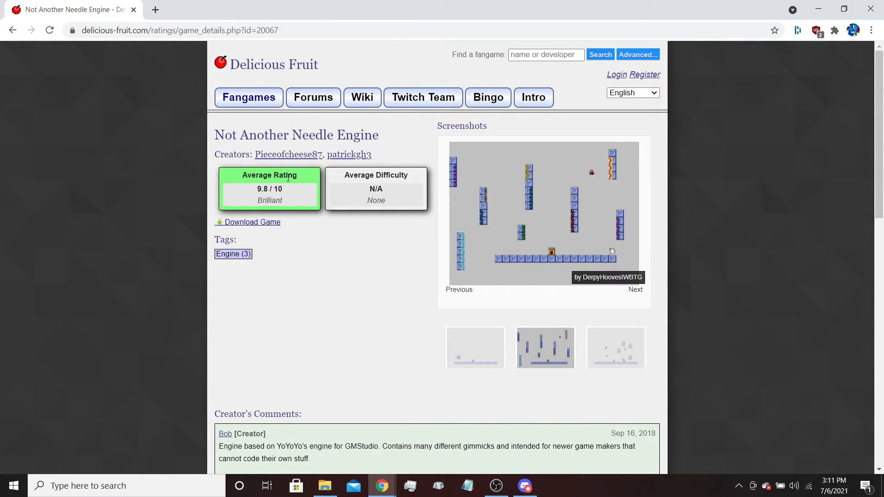
{"action": "mouse_move", "coordinate": [271, 166]}
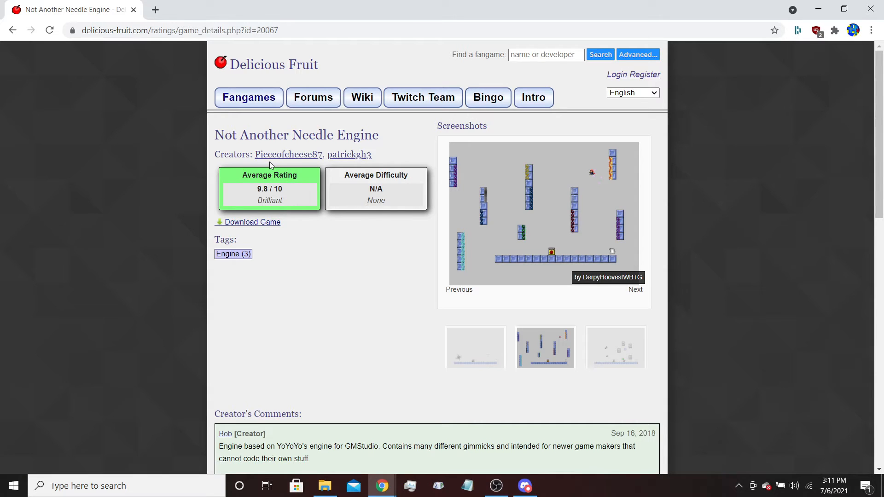
{"action": "left_click", "coordinate": [635, 289]}
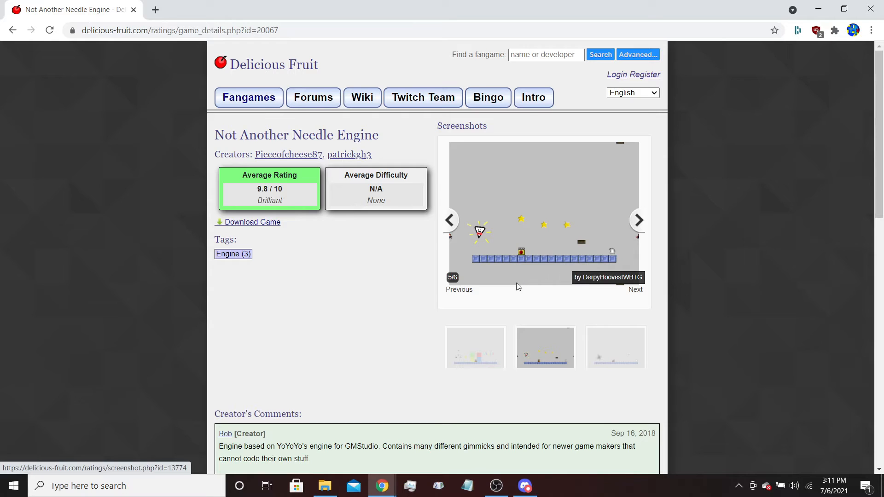
{"action": "mouse_move", "coordinate": [270, 185]}
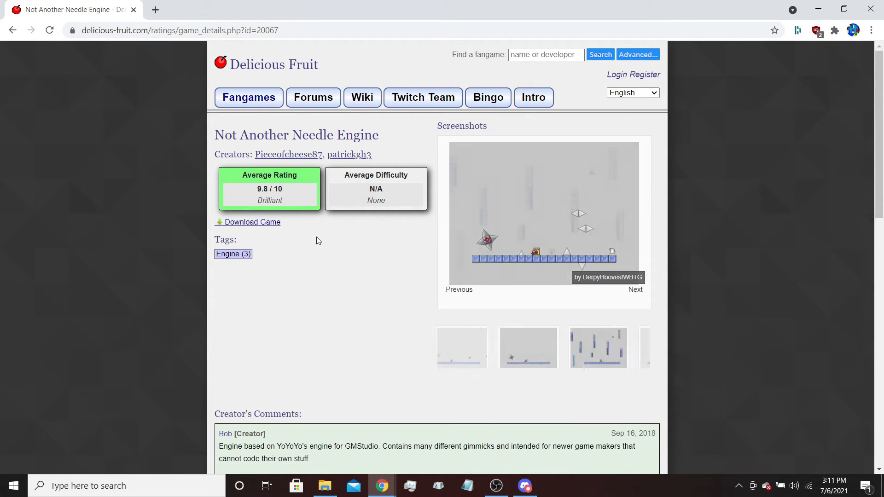
Step: Open the NANE 2020-08-13.zip (10.07 MB) MediaFire download link in a new tab and switch to it
{"action": "left_click", "coordinate": [635, 290]}
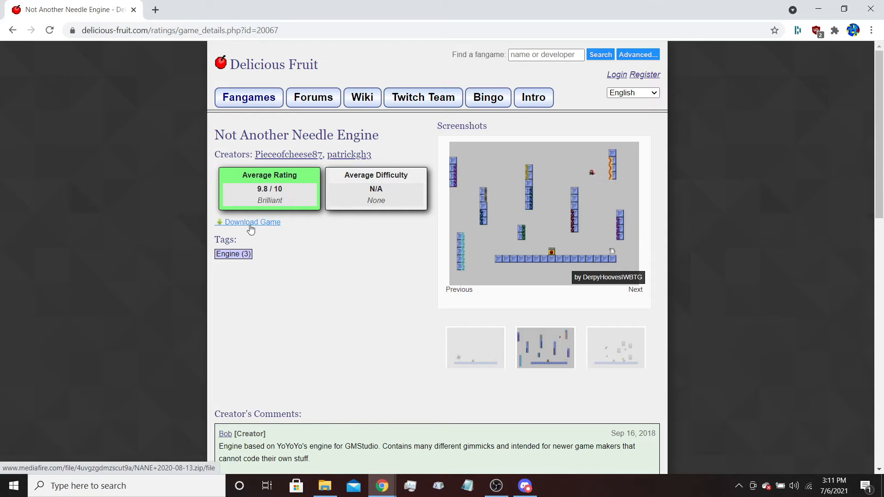
{"action": "right_click", "coordinate": [252, 222]}
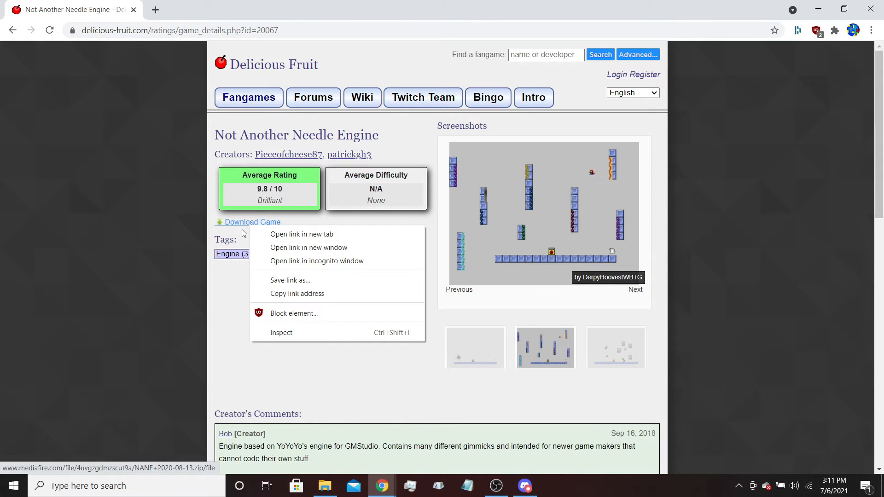
{"action": "left_click", "coordinate": [302, 234]}
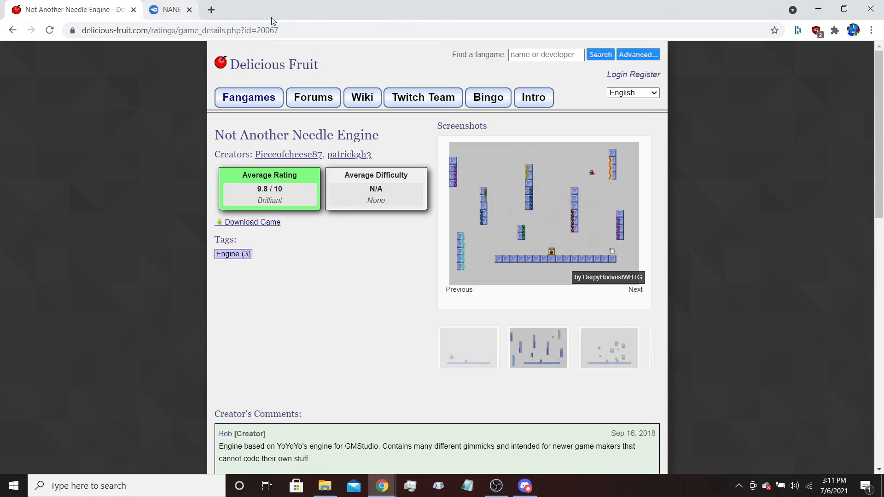
{"action": "left_click", "coordinate": [171, 10]}
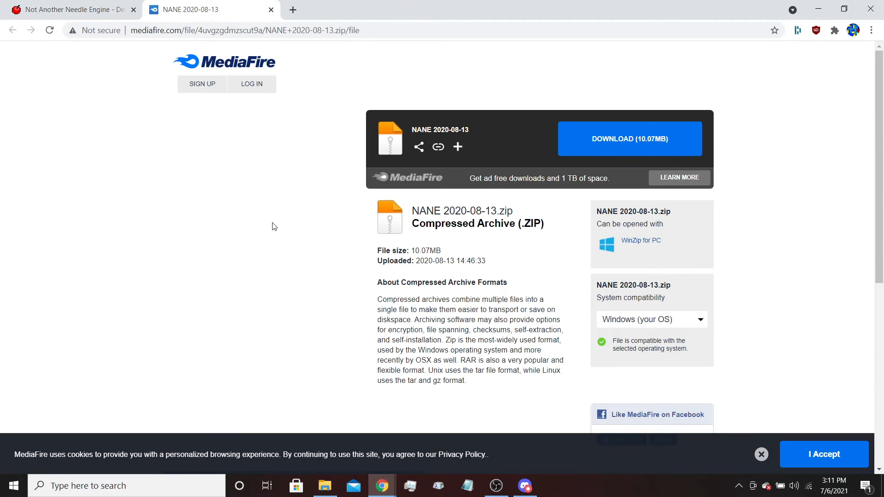
{"action": "mouse_move", "coordinate": [543, 157]}
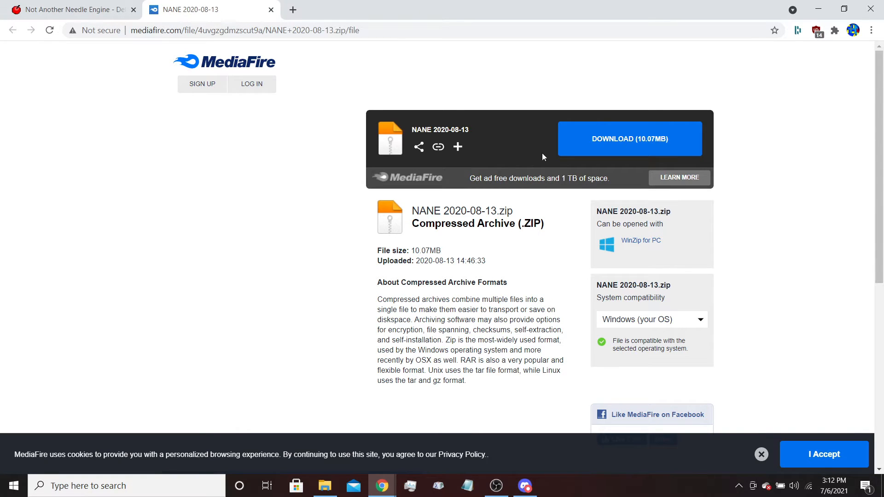
{"action": "mouse_move", "coordinate": [650, 148]}
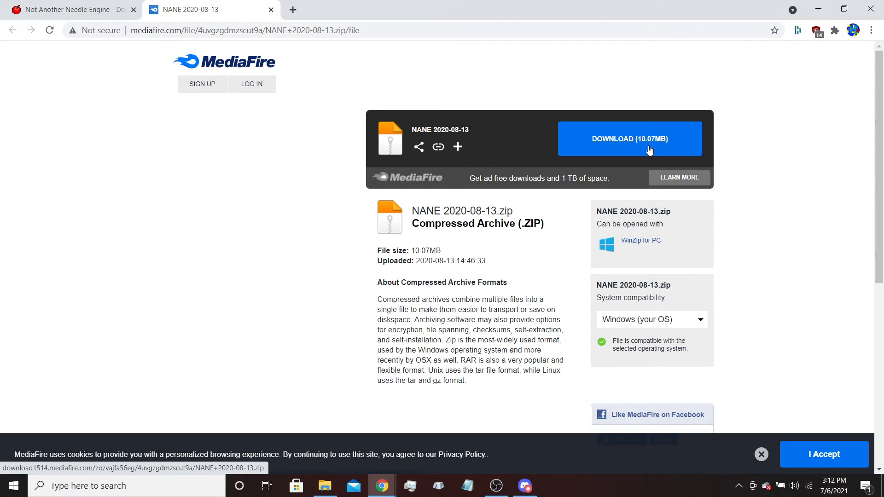
{"action": "mouse_move", "coordinate": [645, 153]}
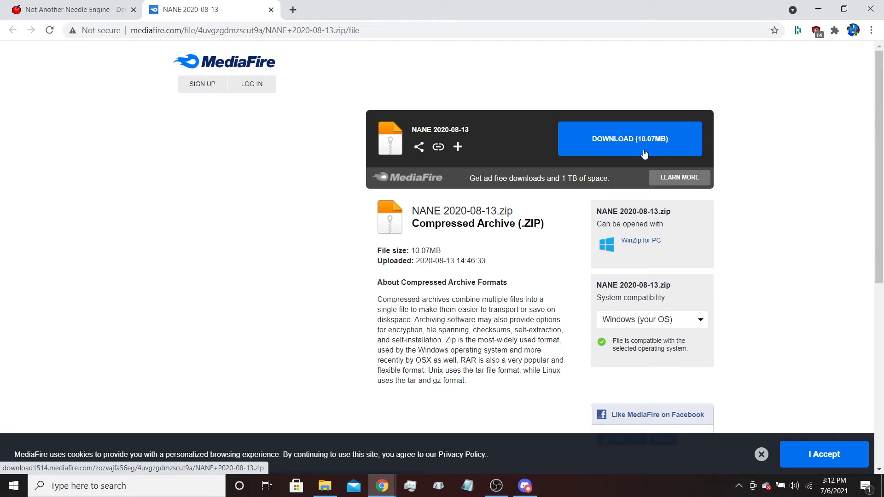
{"action": "mouse_move", "coordinate": [641, 143]}
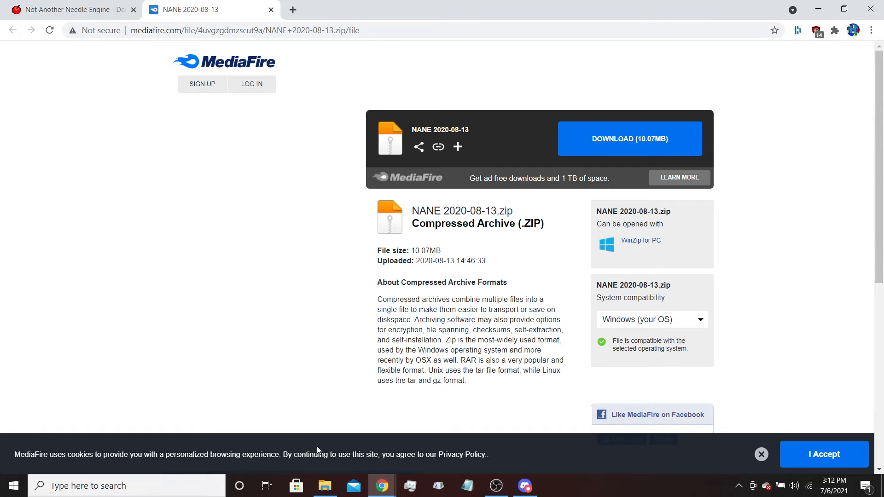
{"action": "mouse_move", "coordinate": [276, 441]}
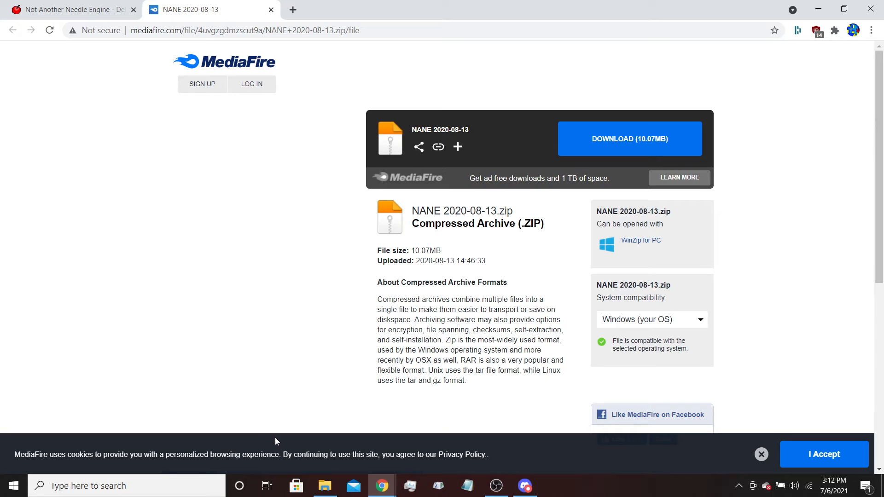
{"action": "mouse_move", "coordinate": [284, 403]}
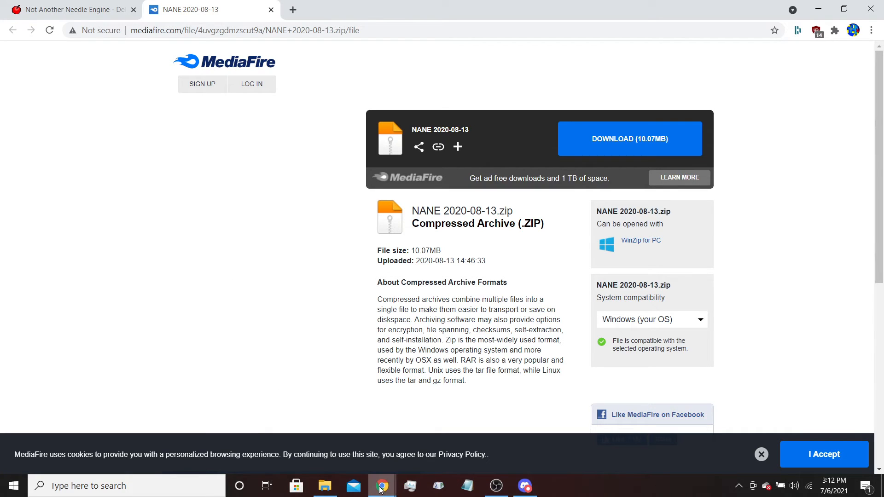
{"action": "mouse_move", "coordinate": [330, 287]}
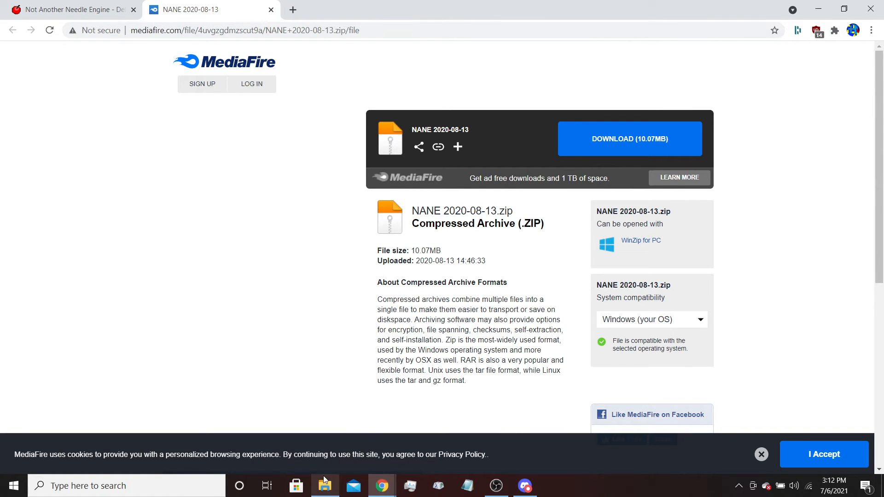
Step: Bring GameMaker Studio forward and open Not Another Needle Engine.gmx from the existing projects list
{"action": "left_click", "coordinate": [324, 485]}
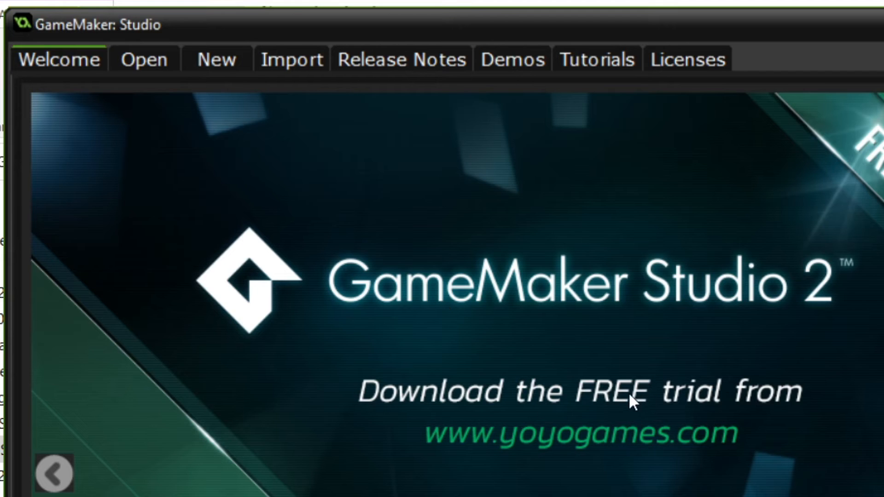
{"action": "mouse_move", "coordinate": [167, 352]}
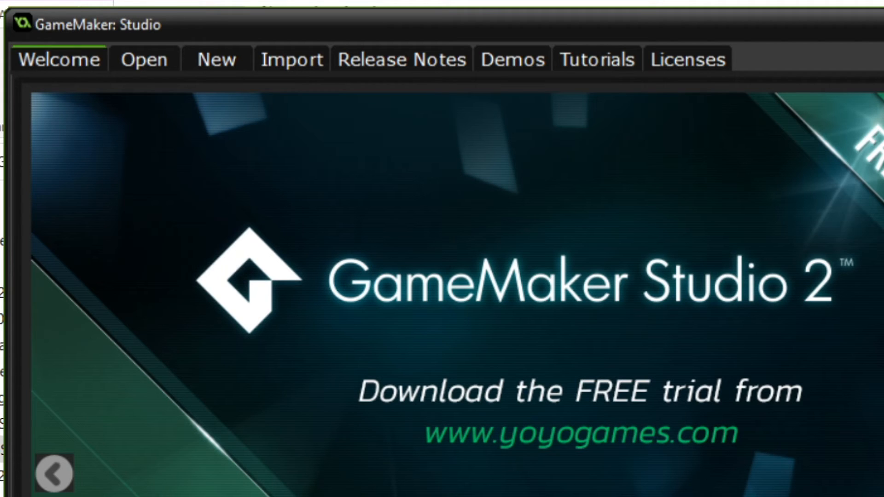
{"action": "left_click", "coordinate": [143, 58]}
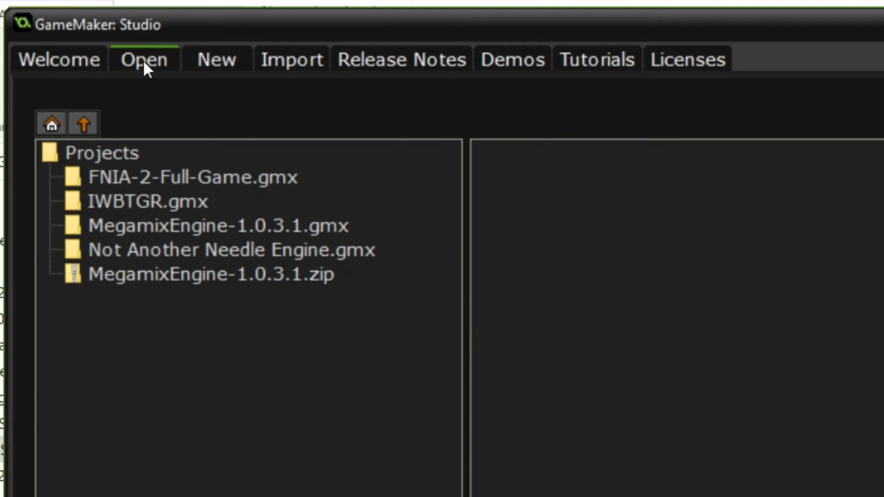
{"action": "mouse_move", "coordinate": [509, 167]}
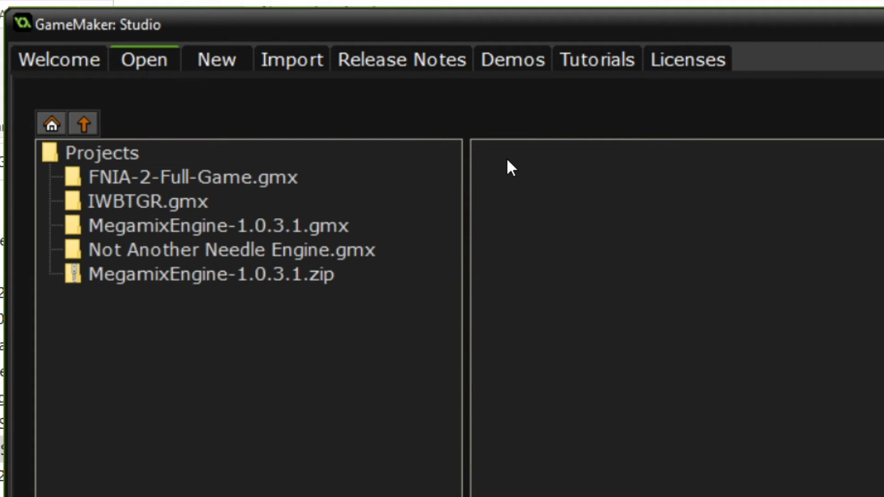
{"action": "mouse_move", "coordinate": [395, 141]}
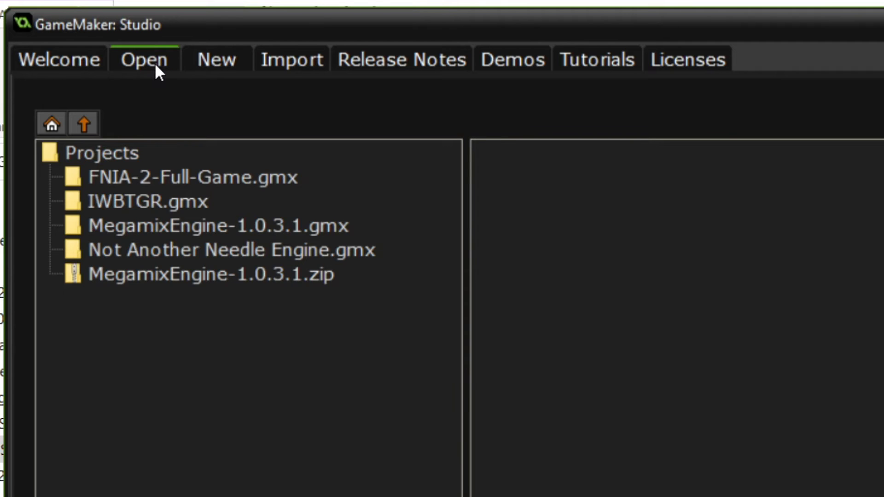
{"action": "mouse_move", "coordinate": [166, 419]}
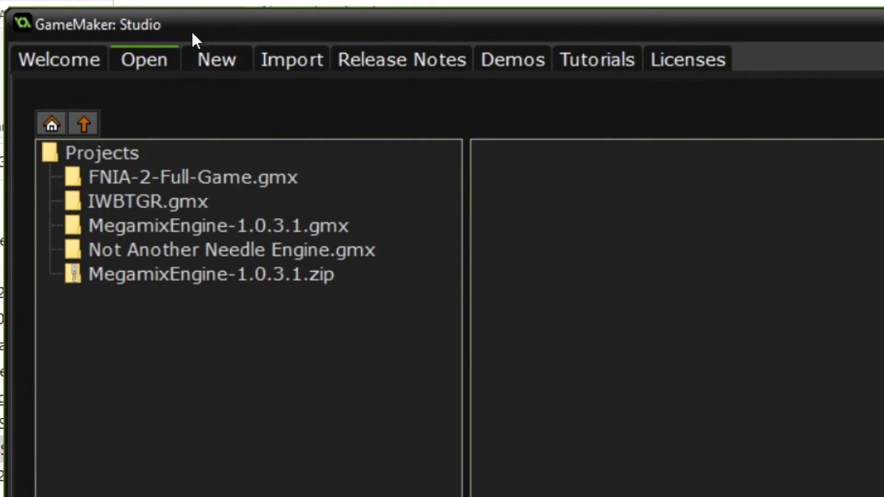
{"action": "left_click", "coordinate": [58, 58]}
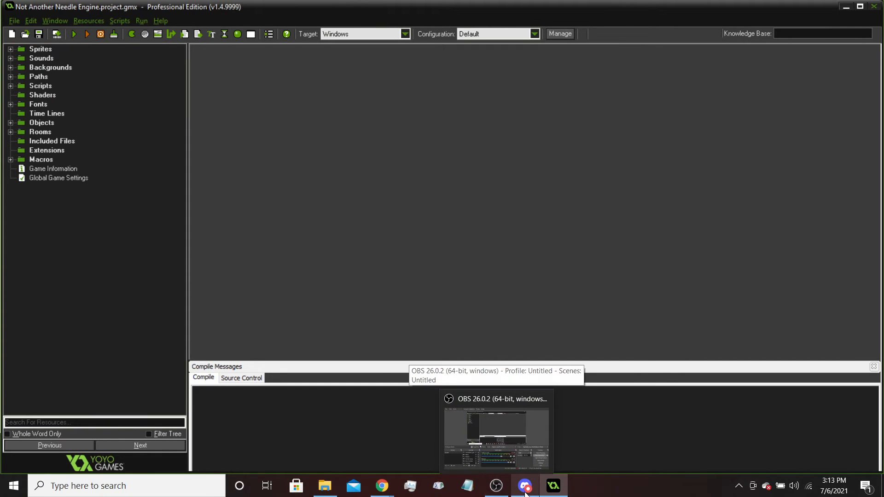
{"action": "mouse_move", "coordinate": [365, 221]}
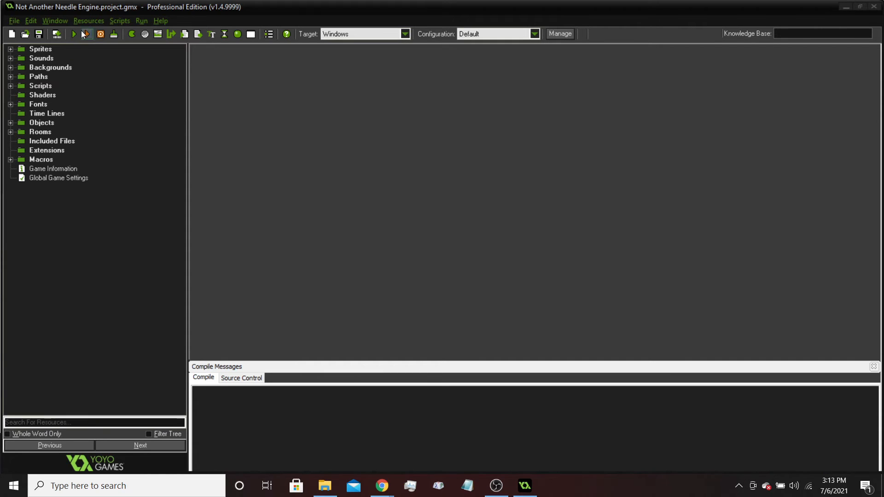
Step: Run Not Another Needle Engine at normal speed and wait for the game window to appear
{"action": "left_click", "coordinate": [73, 34]}
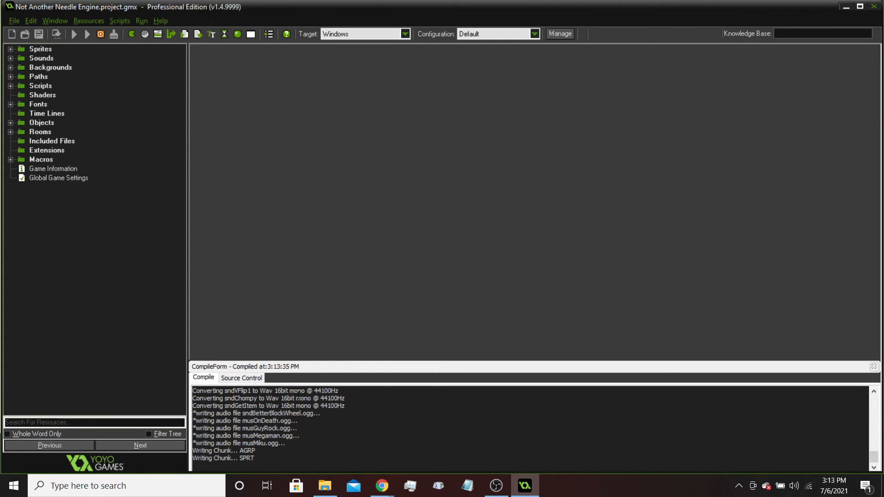
{"action": "left_click", "coordinate": [74, 35]}
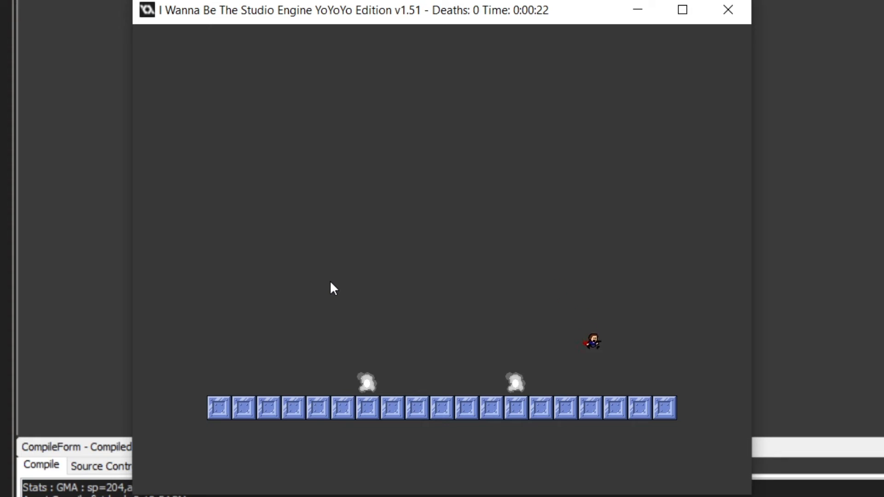
Step: Close the test game window so the compile log reports finished
{"action": "left_click", "coordinate": [88, 20]}
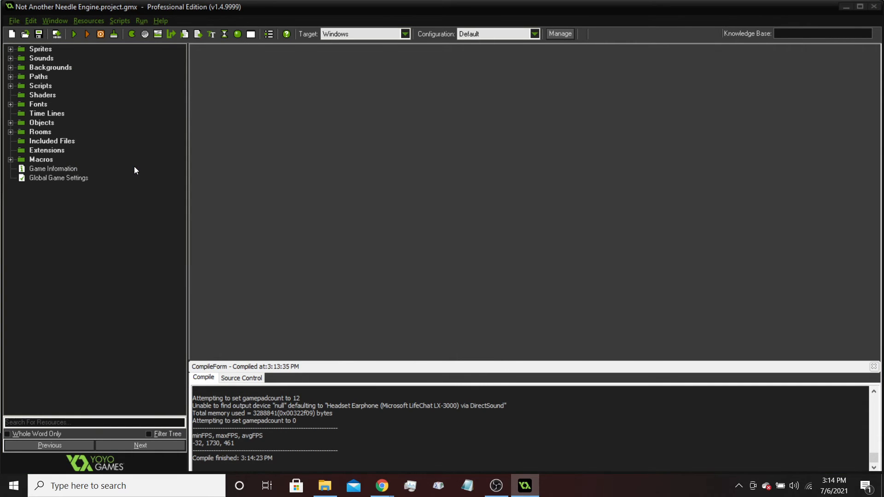
Step: In Global Game Settings, set the Windows Sleep Margin to 20 ms and confirm with OK
{"action": "double_click", "coordinate": [59, 177]}
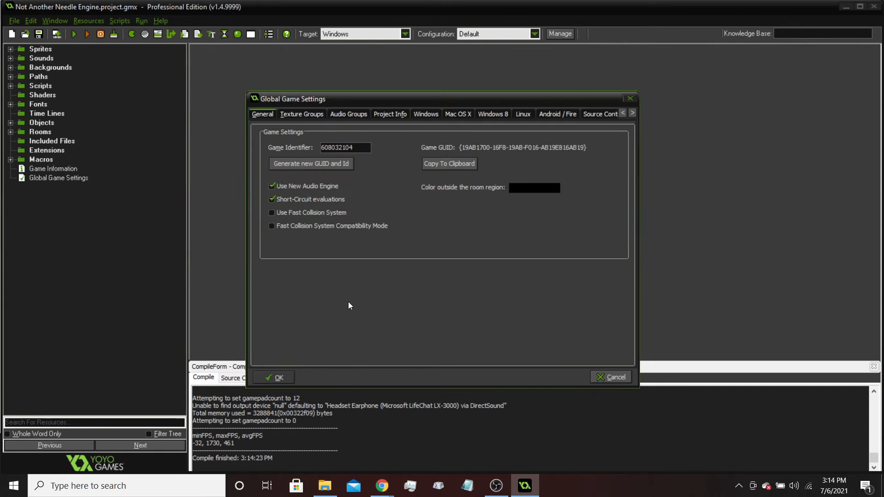
{"action": "left_click", "coordinate": [349, 114]}
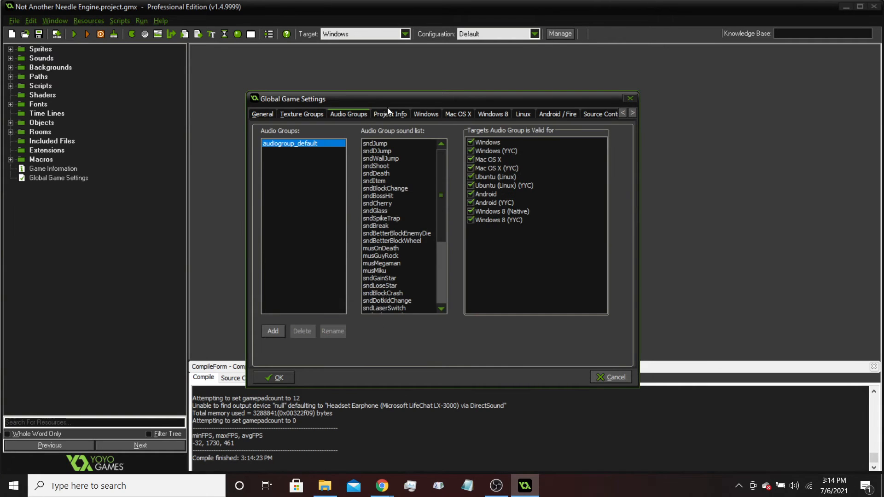
{"action": "left_click", "coordinate": [426, 114]}
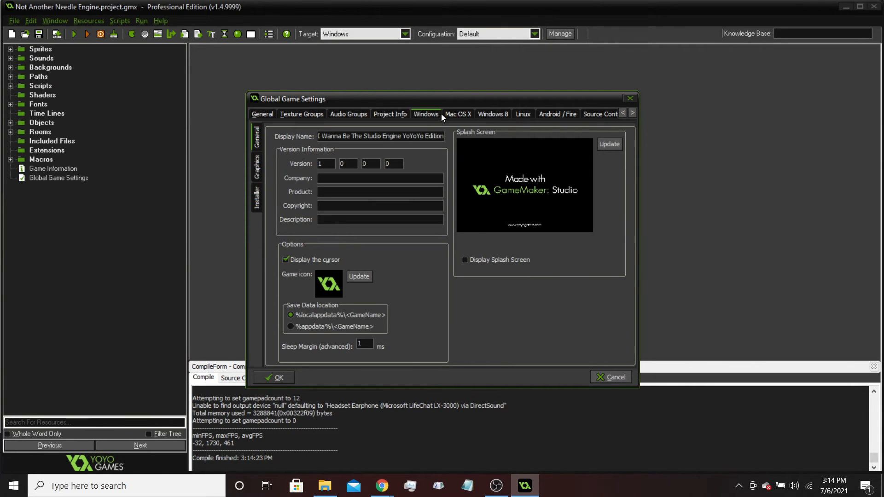
{"action": "mouse_move", "coordinate": [428, 128]}
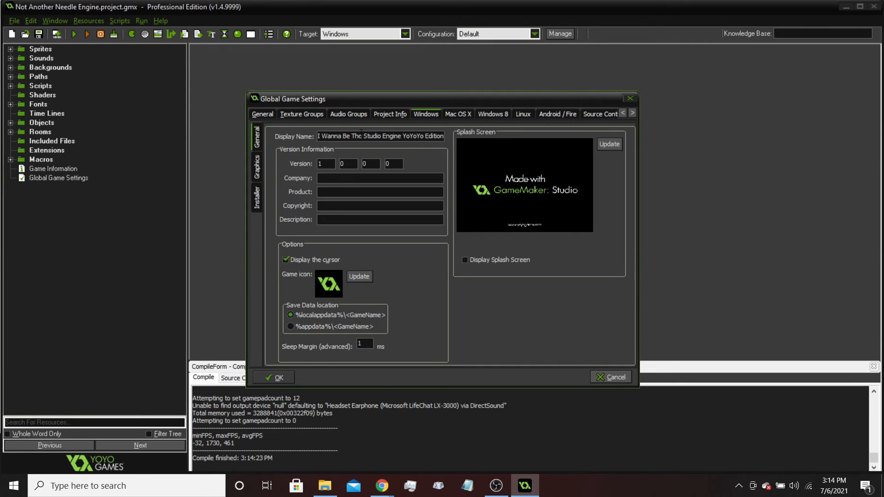
{"action": "mouse_move", "coordinate": [397, 157]}
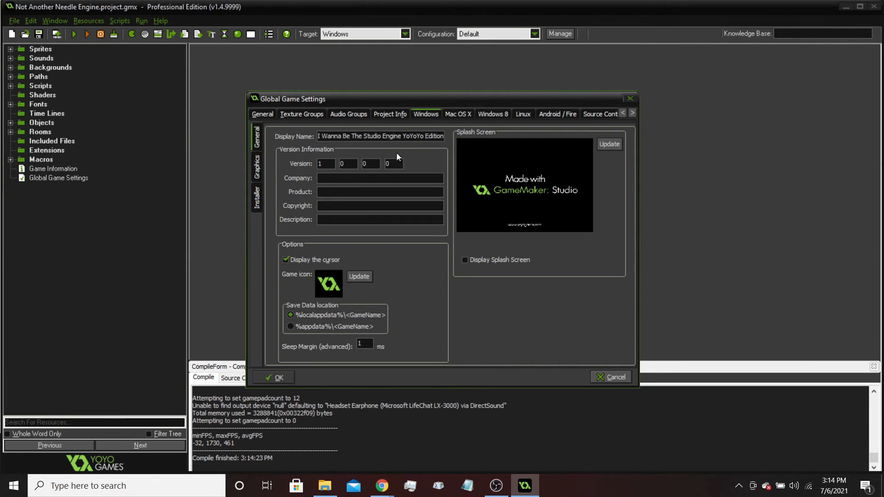
{"action": "mouse_move", "coordinate": [369, 156]}
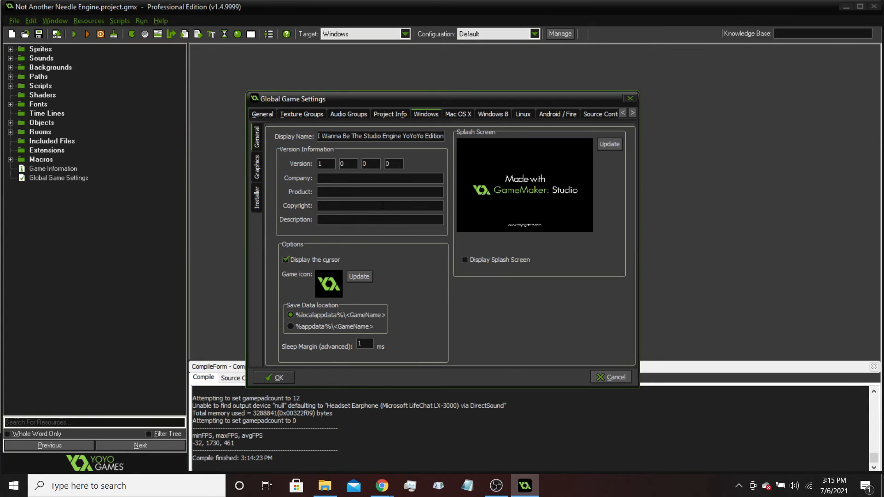
{"action": "mouse_move", "coordinate": [371, 360]}
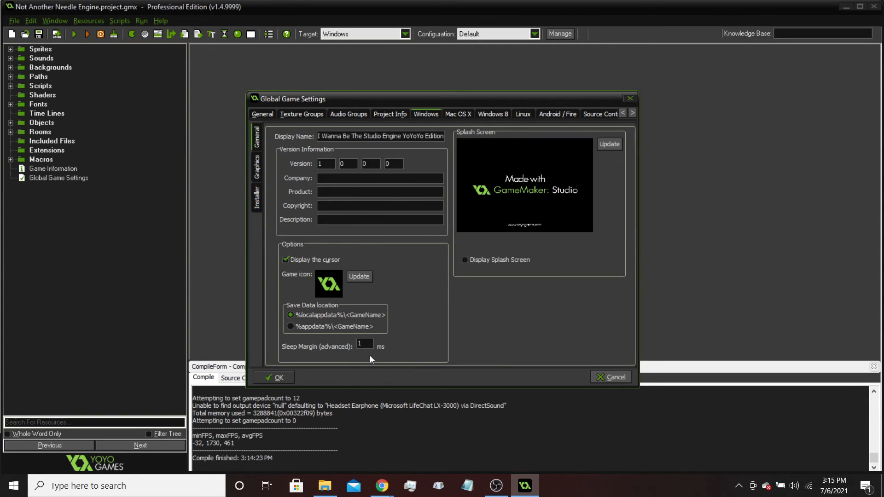
{"action": "triple_click", "coordinate": [364, 344]}
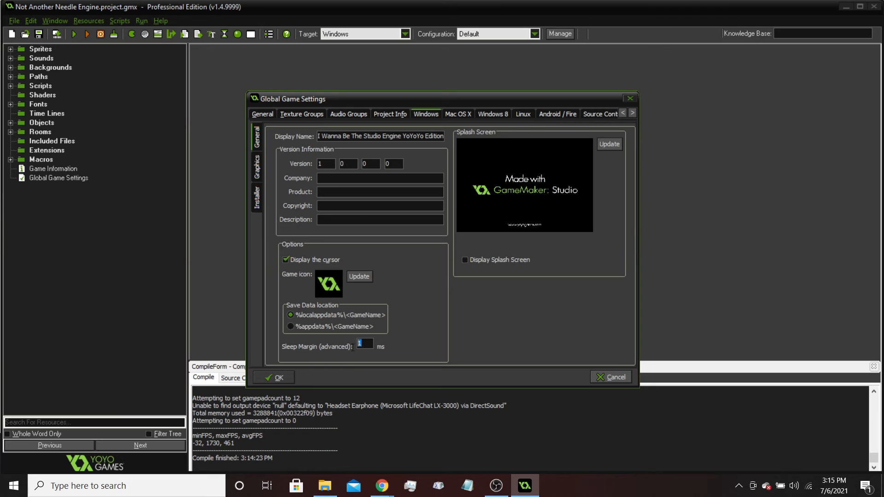
{"action": "mouse_move", "coordinate": [376, 338]}
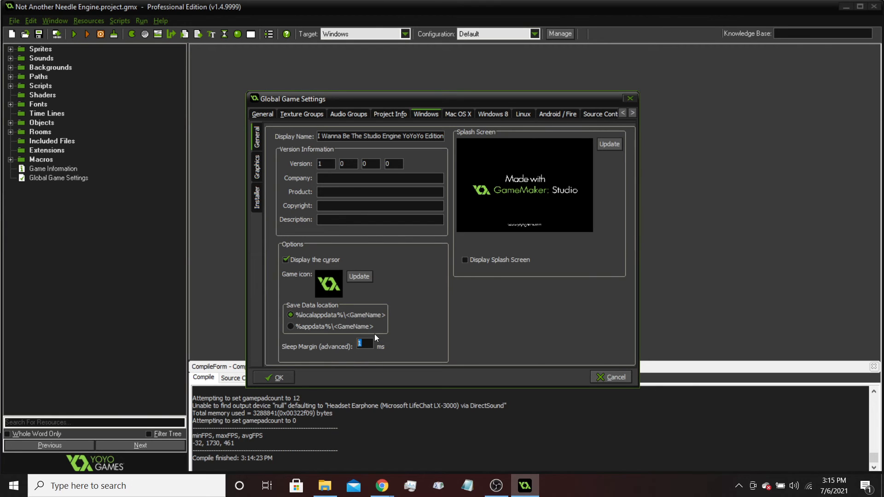
{"action": "mouse_move", "coordinate": [339, 353]}
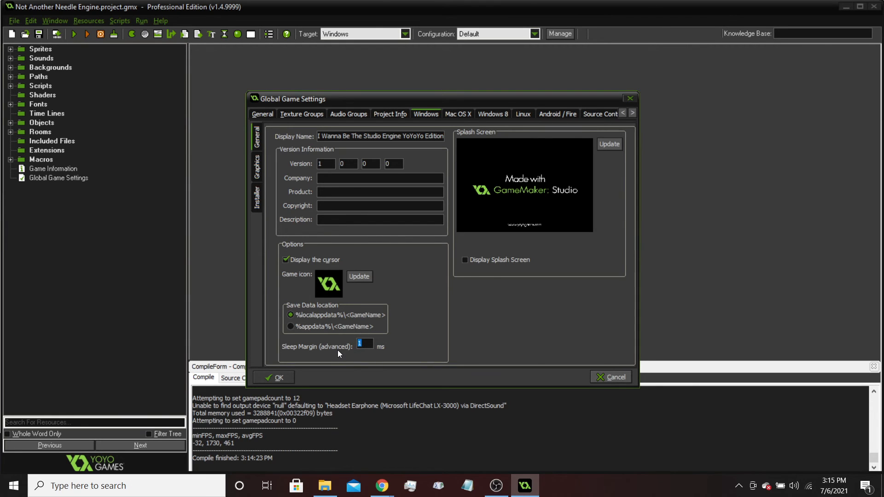
{"action": "mouse_move", "coordinate": [332, 372]}
{"action": "type", "text": "20"}
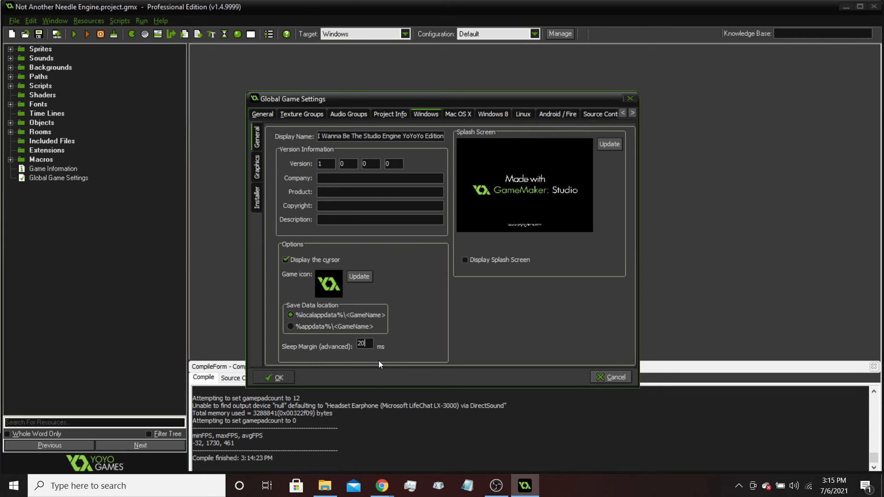
{"action": "left_click", "coordinate": [273, 377]}
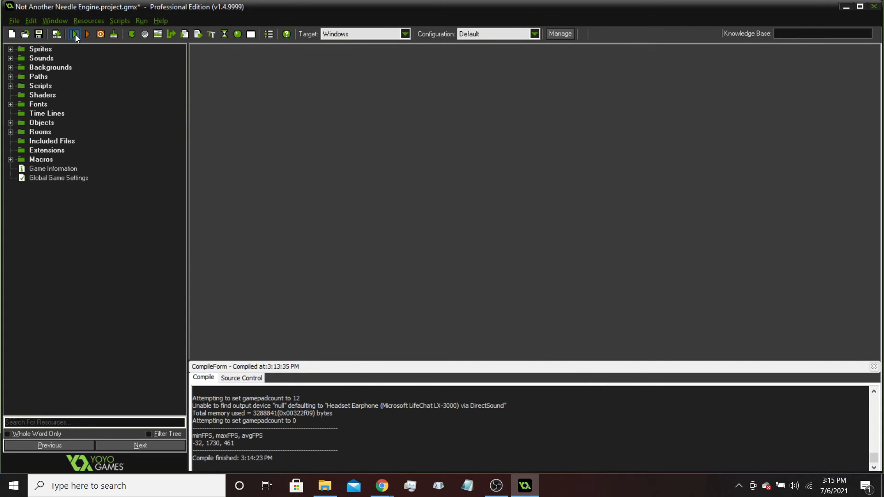
Step: Run the game again with the 20 ms sleep margin, then close its window
{"action": "left_click", "coordinate": [75, 34]}
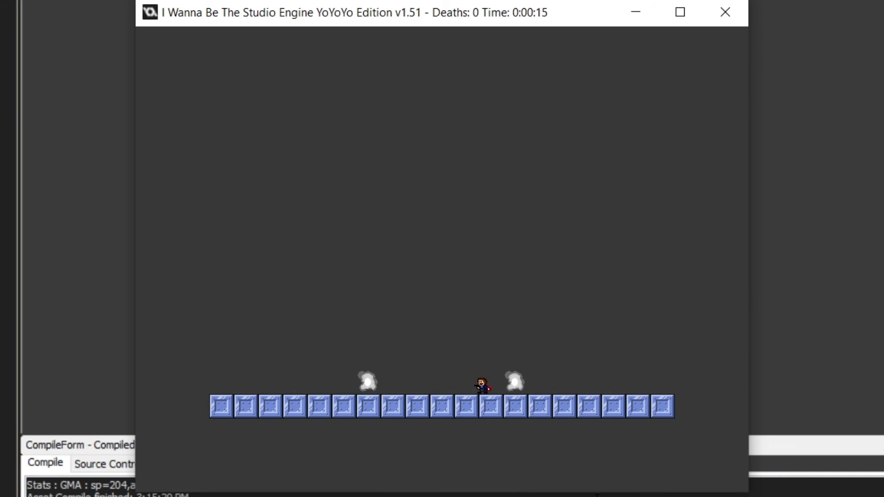
{"action": "left_click", "coordinate": [725, 12]}
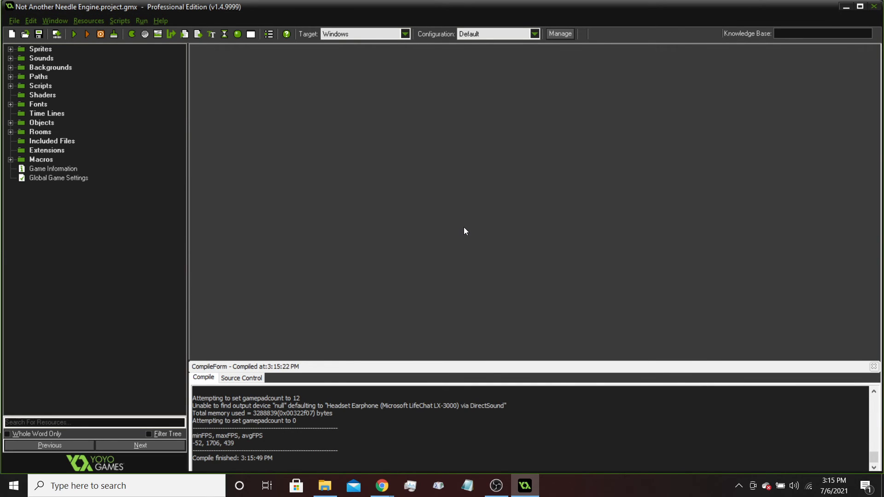
{"action": "mouse_move", "coordinate": [163, 57]}
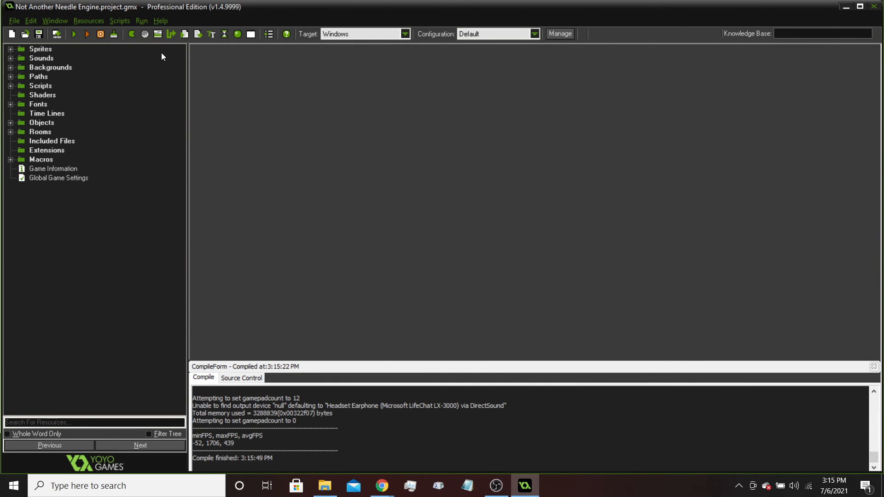
{"action": "mouse_move", "coordinate": [147, 45]}
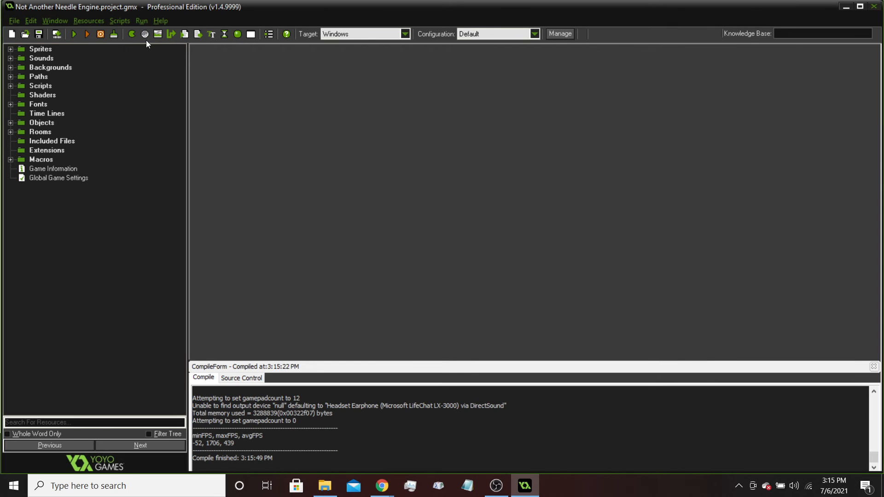
{"action": "mouse_move", "coordinate": [134, 108]}
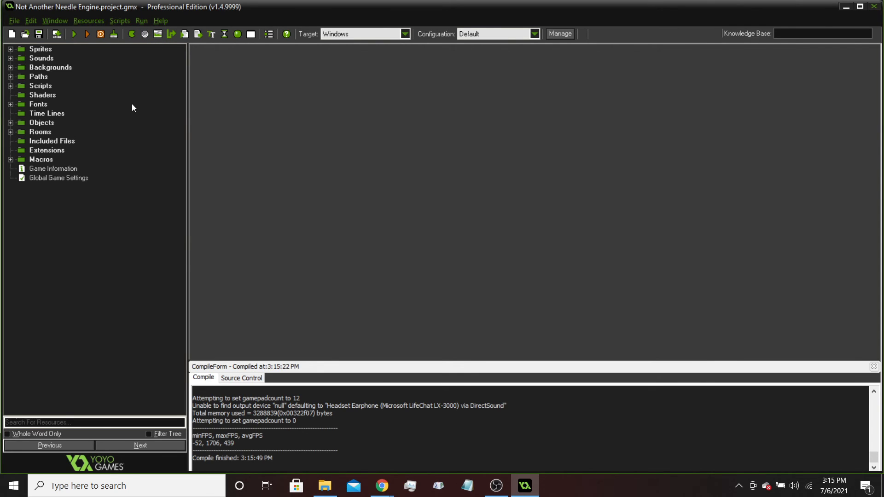
{"action": "mouse_move", "coordinate": [38, 140]}
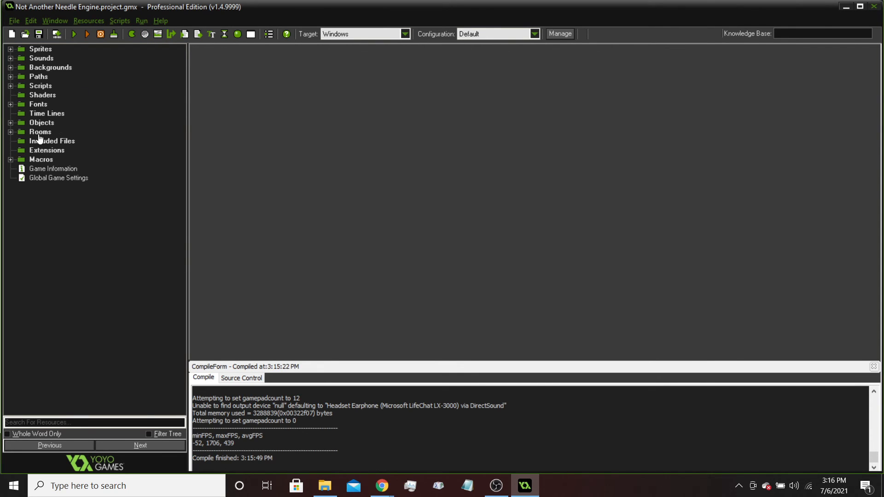
{"action": "mouse_move", "coordinate": [151, 85]}
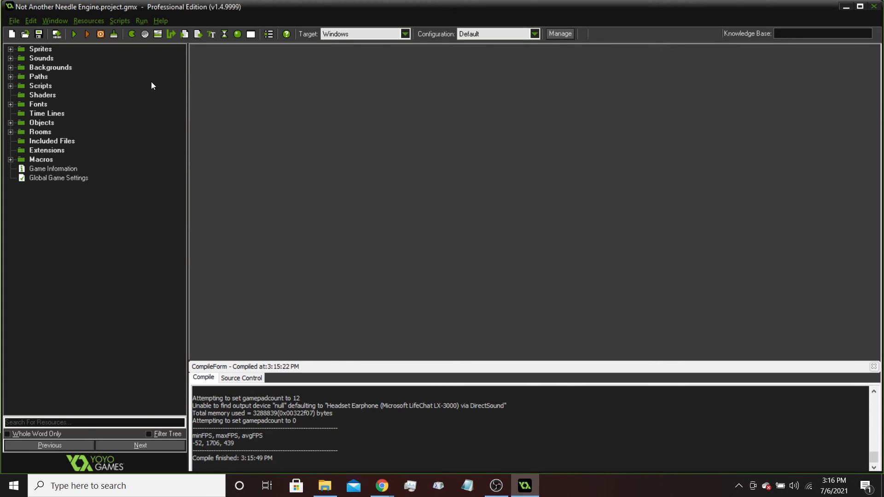
{"action": "mouse_move", "coordinate": [130, 101]}
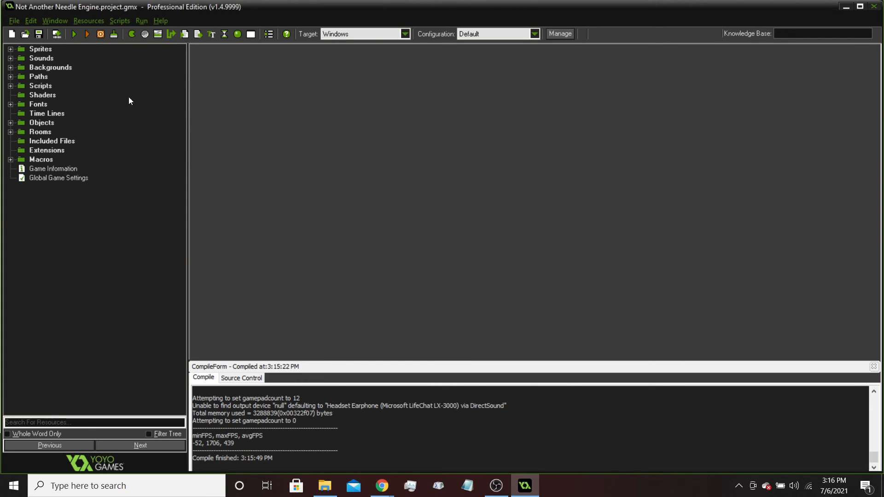
{"action": "left_click", "coordinate": [41, 49]}
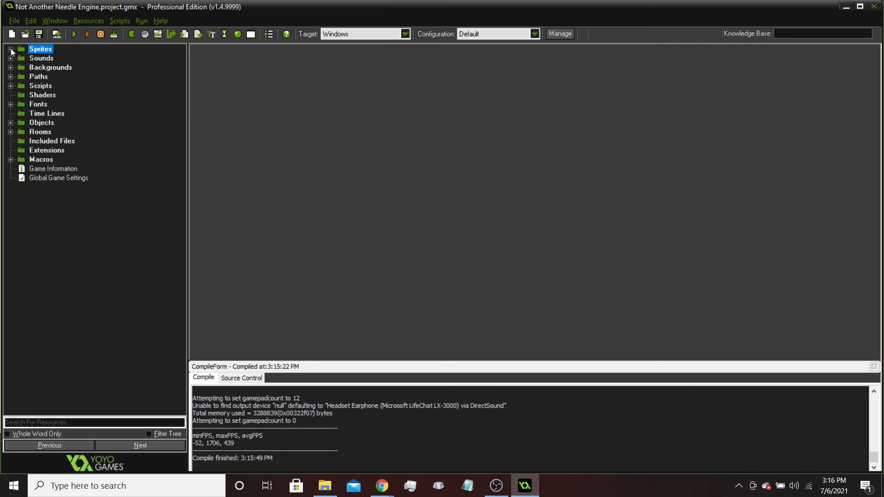
{"action": "mouse_move", "coordinate": [53, 189]}
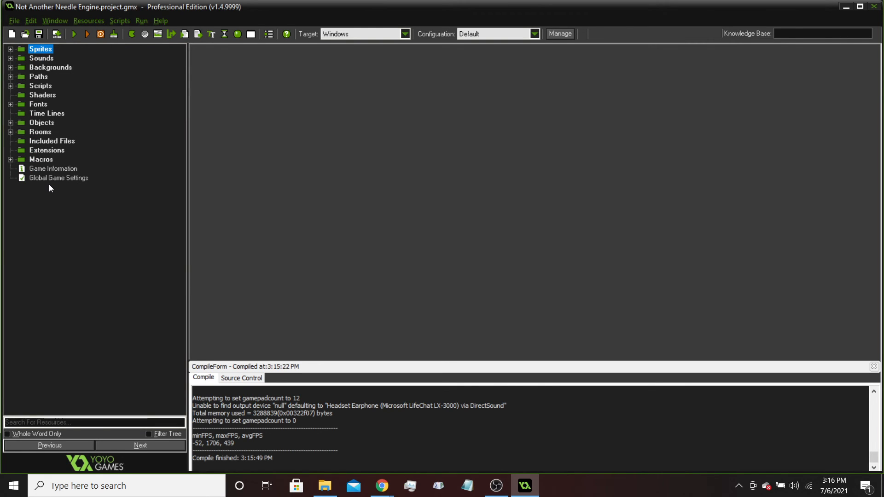
{"action": "mouse_move", "coordinate": [6, 56]}
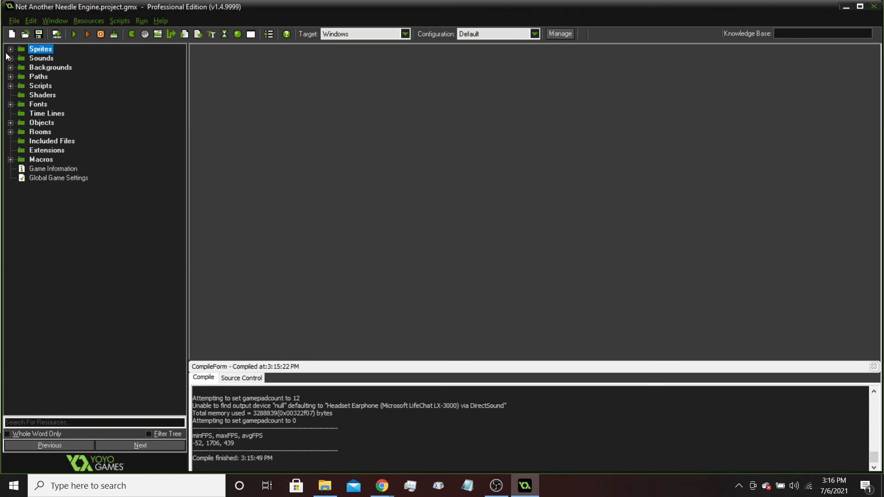
{"action": "mouse_move", "coordinate": [40, 79]}
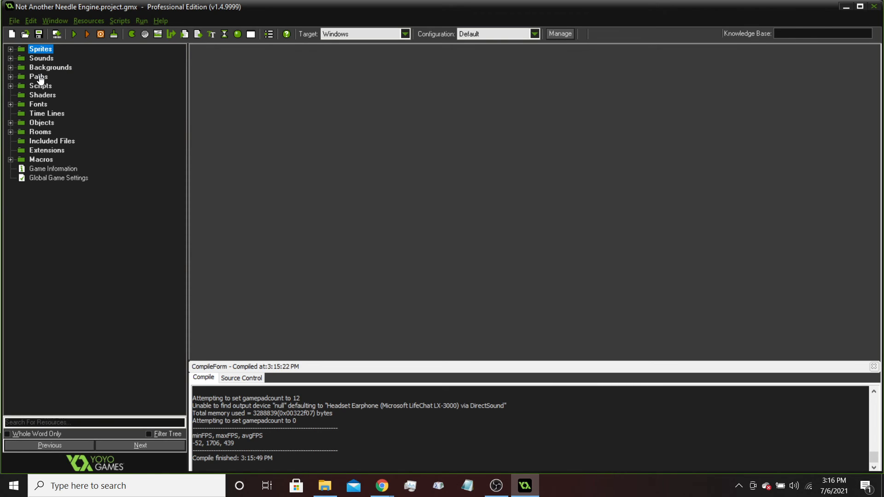
{"action": "mouse_move", "coordinate": [36, 105]}
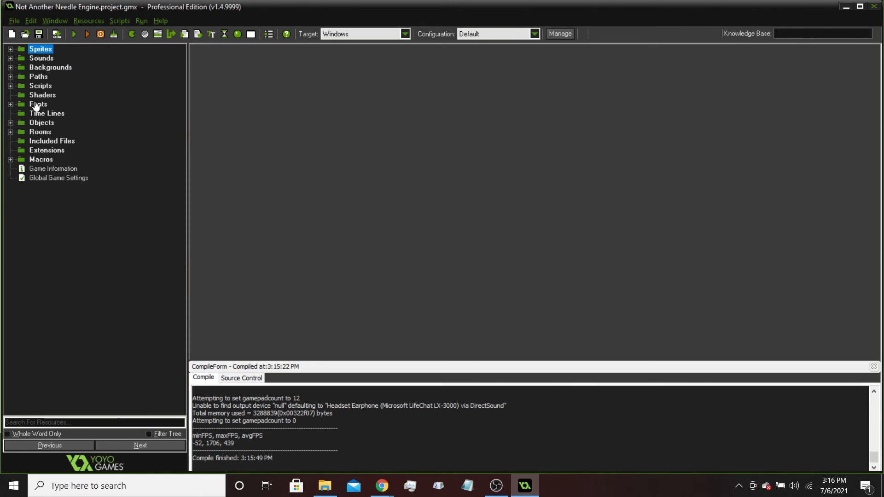
{"action": "mouse_move", "coordinate": [44, 125]}
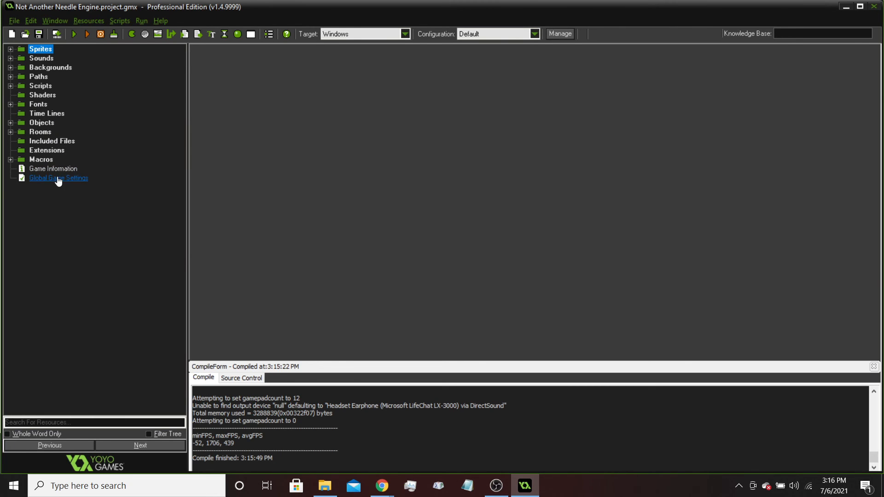
{"action": "left_click", "coordinate": [41, 160]}
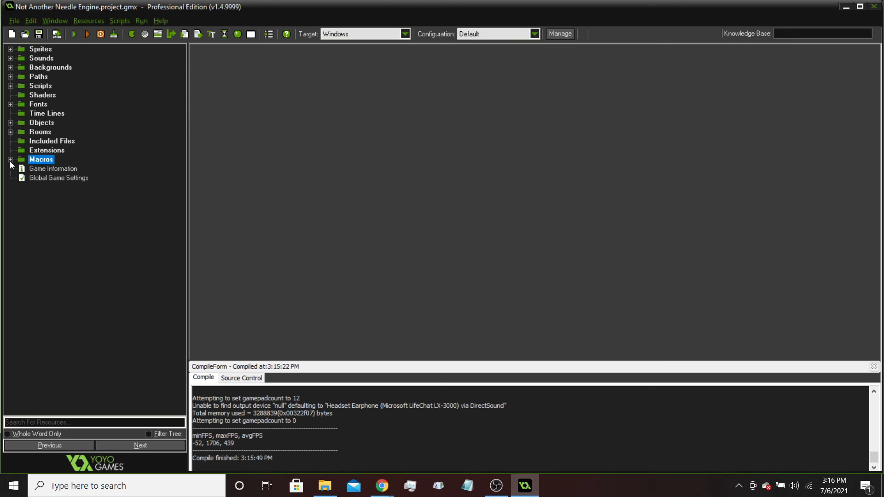
{"action": "mouse_move", "coordinate": [65, 155]}
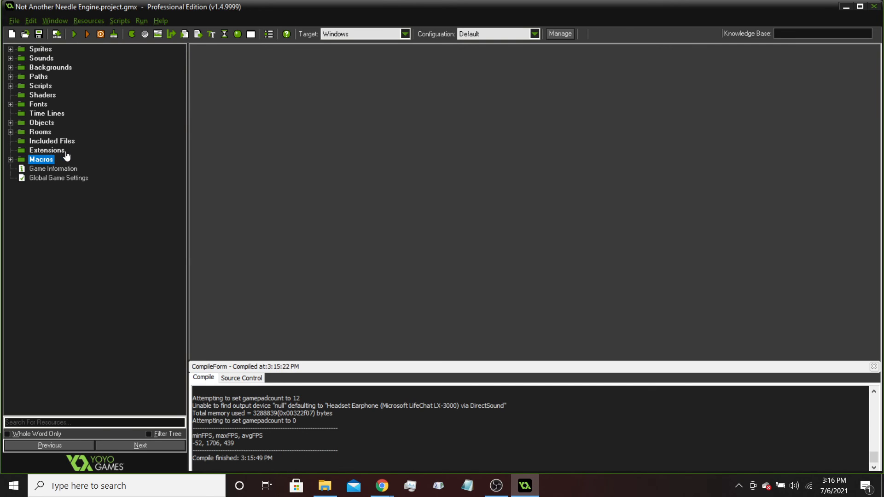
{"action": "mouse_move", "coordinate": [40, 115]}
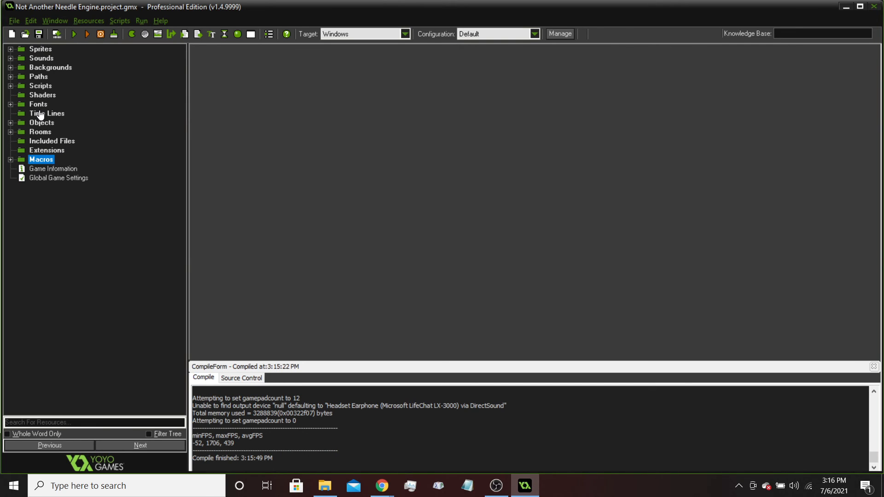
{"action": "mouse_move", "coordinate": [48, 96]}
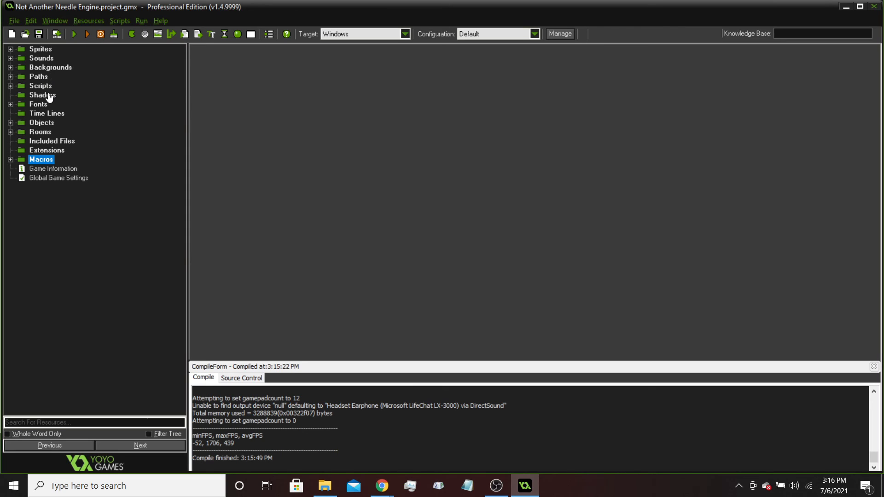
{"action": "mouse_move", "coordinate": [54, 98]}
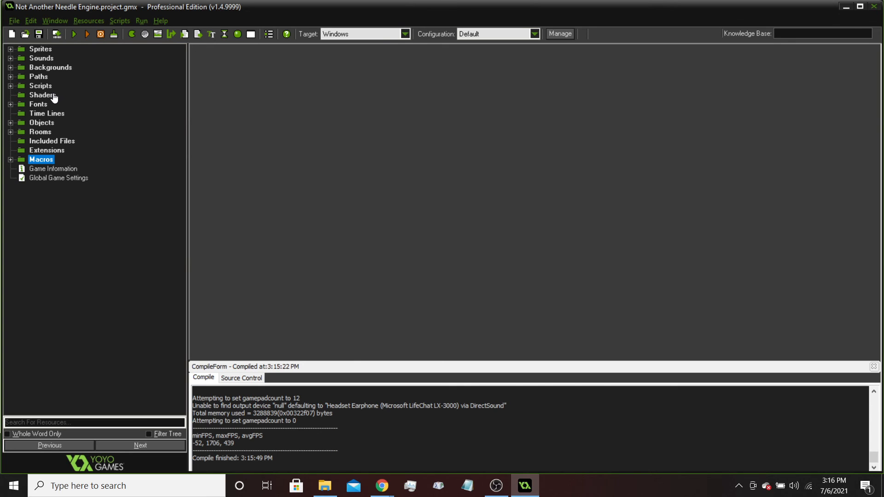
{"action": "mouse_move", "coordinate": [53, 102]}
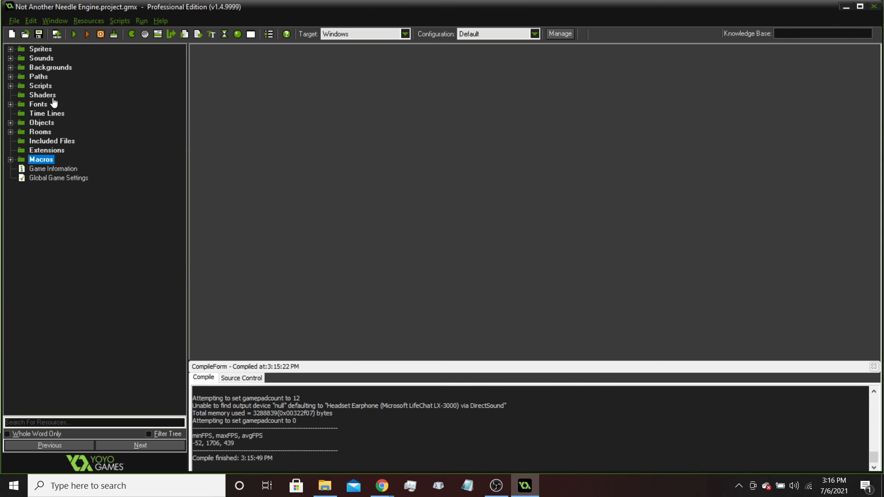
{"action": "mouse_move", "coordinate": [37, 86]}
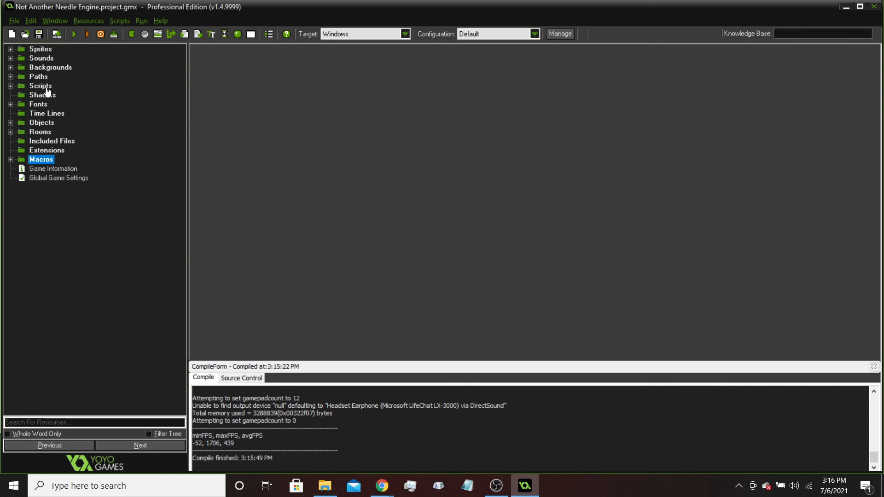
{"action": "mouse_move", "coordinate": [47, 117]}
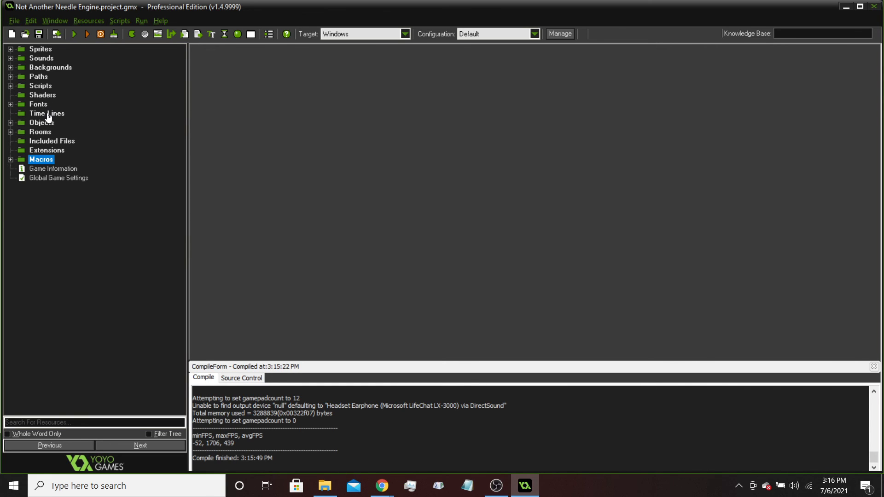
{"action": "mouse_move", "coordinate": [55, 131]}
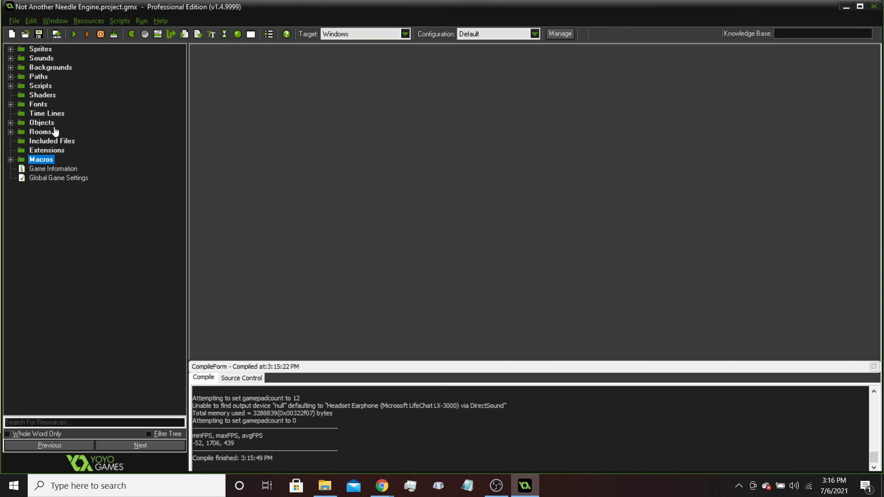
{"action": "mouse_move", "coordinate": [46, 152]}
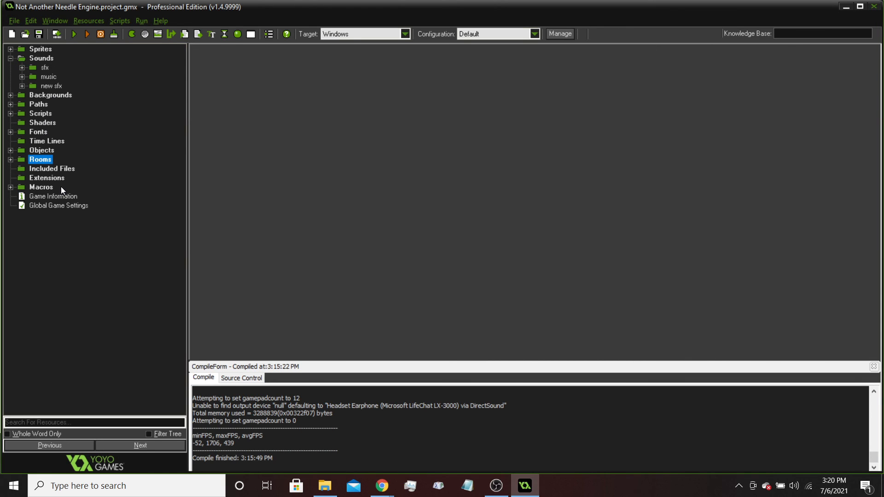
{"action": "mouse_move", "coordinate": [68, 60]}
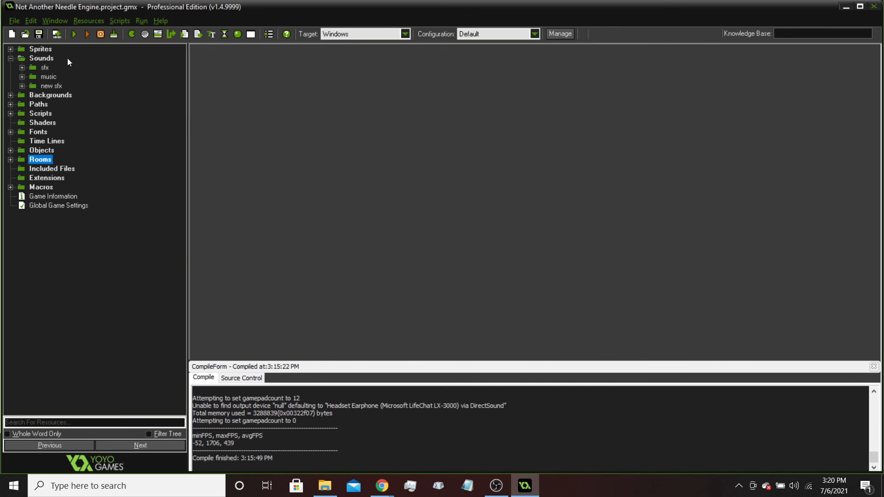
{"action": "mouse_move", "coordinate": [93, 183]}
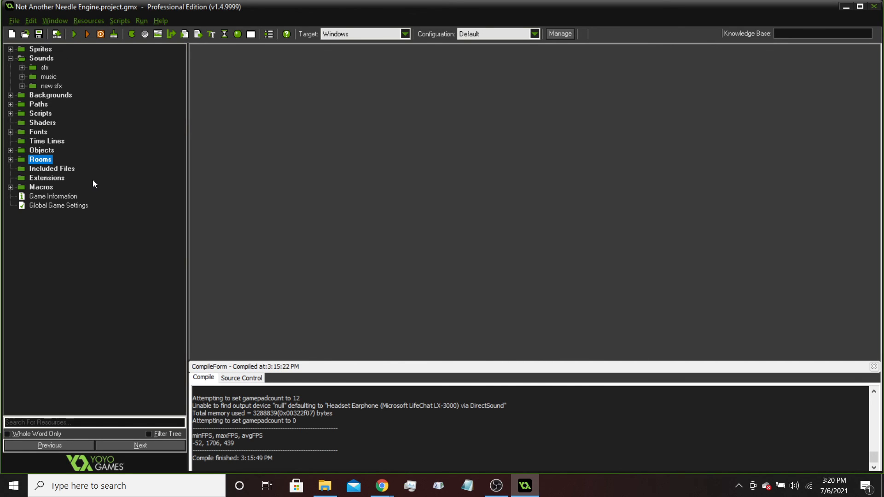
{"action": "mouse_move", "coordinate": [88, 155]}
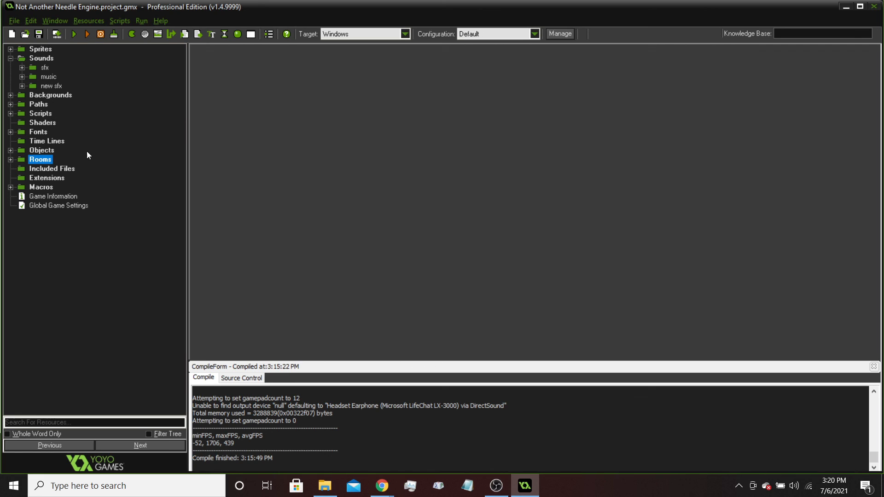
{"action": "mouse_move", "coordinate": [110, 187]}
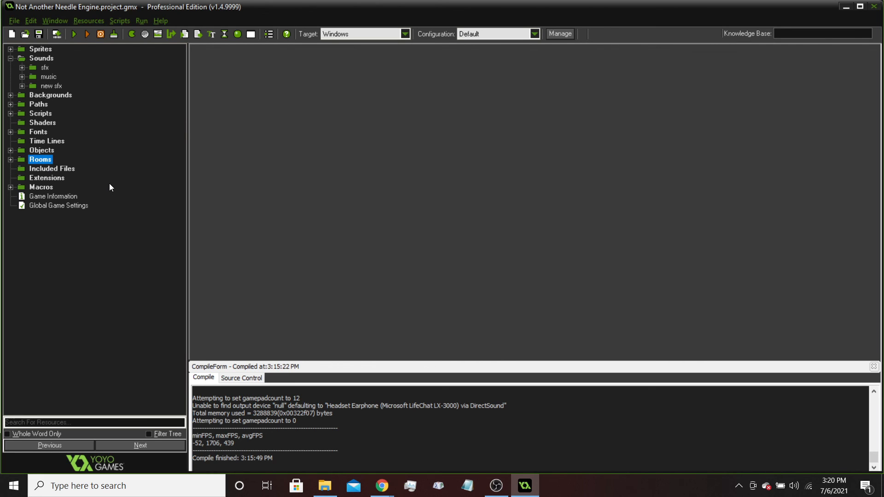
{"action": "mouse_move", "coordinate": [55, 218]}
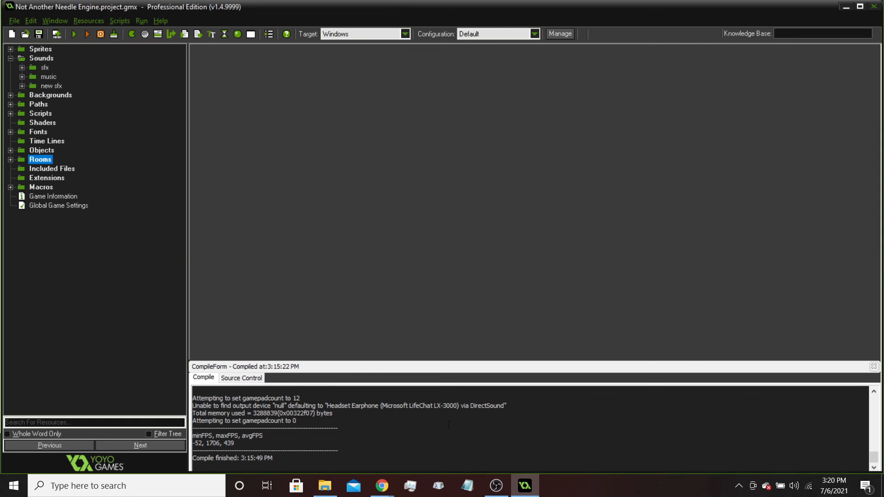
{"action": "mouse_move", "coordinate": [495, 485]}
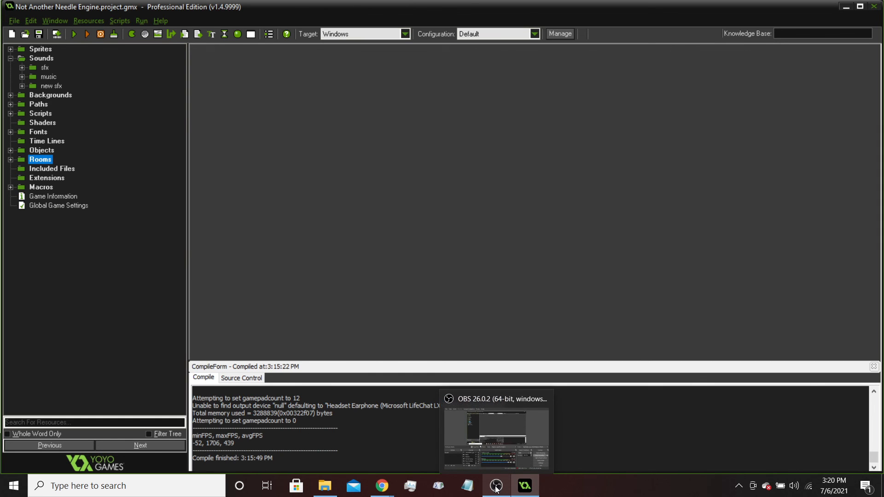
Step: Restore the OBS Studio window from the taskbar in front of GameMaker
{"action": "left_click", "coordinate": [496, 486]}
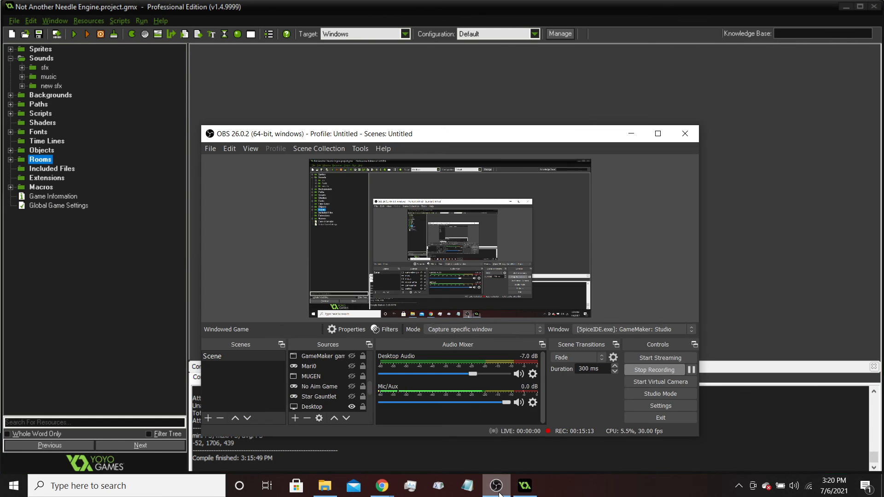